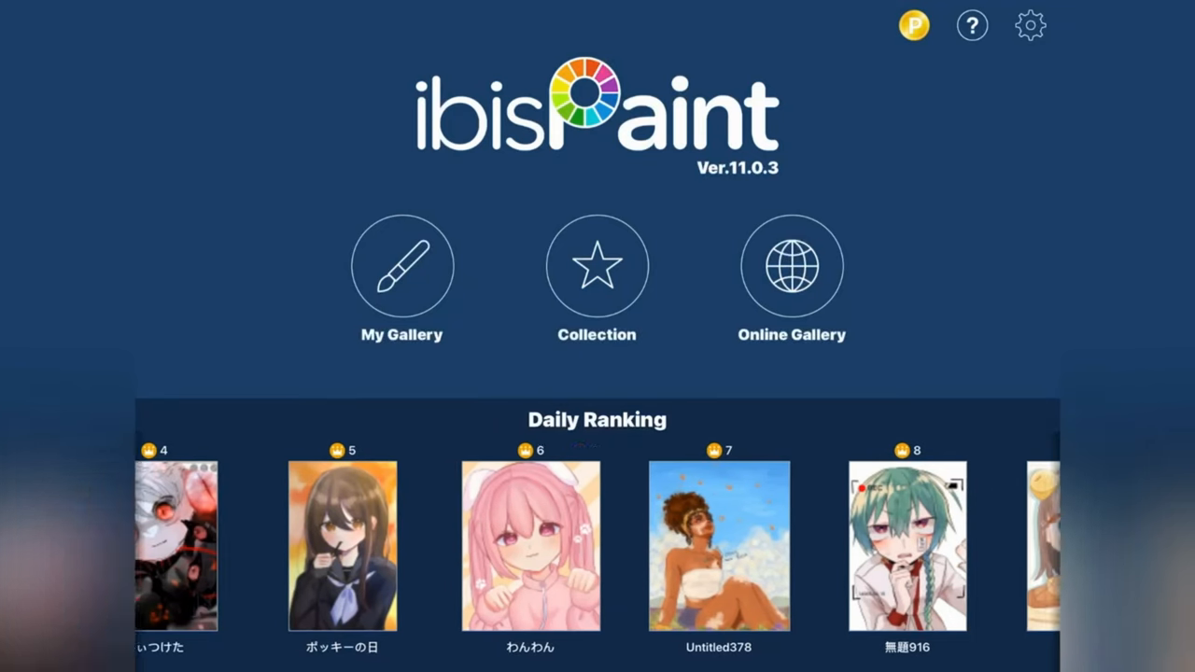
Open My Gallery from the ibisPaint home screen.
{"action": "scroll", "scroll_direction": "left", "scroll_amount": 3}
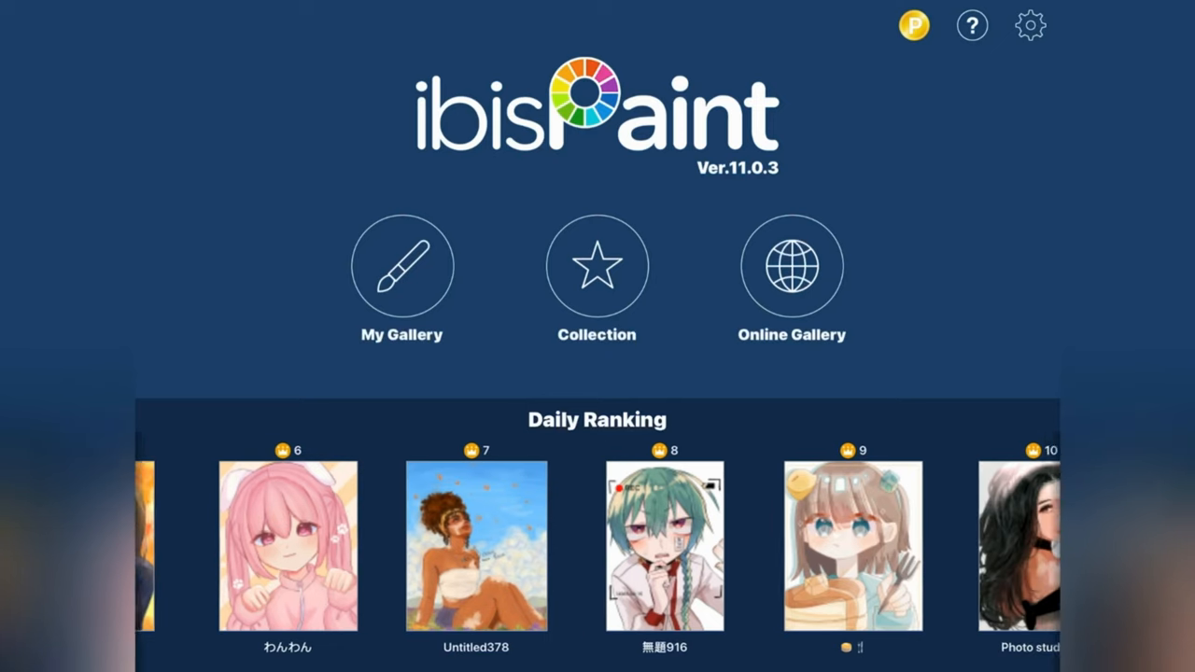
{"action": "left_click", "coordinate": [401, 265]}
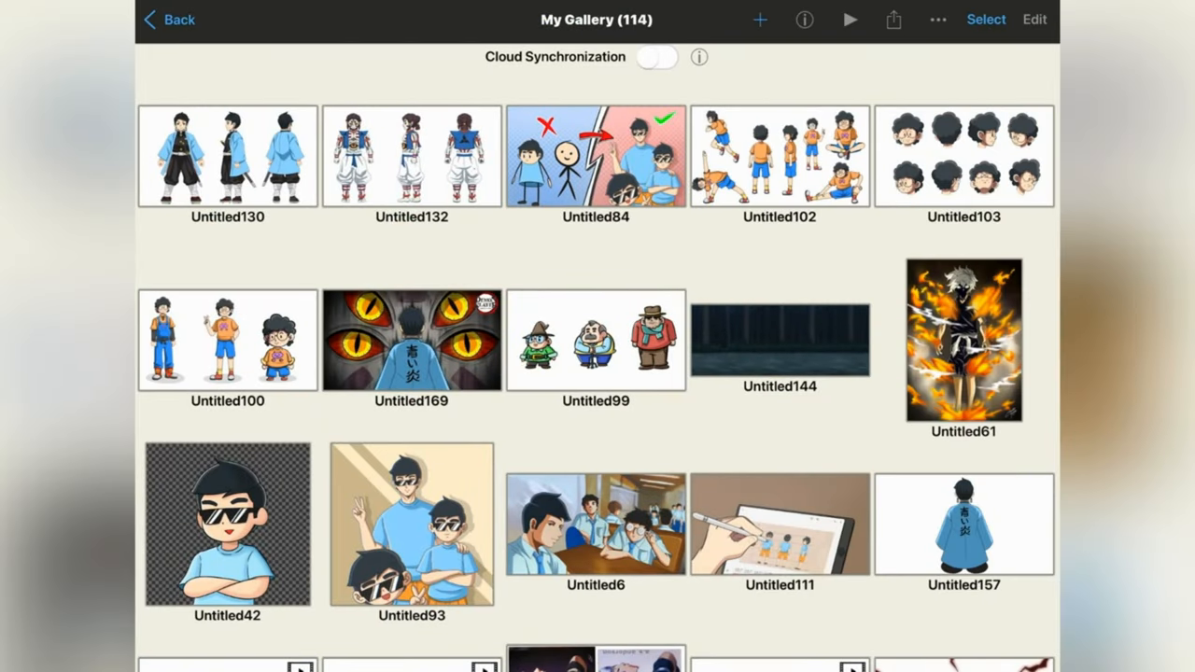
Create a new 9:16 (2K) animation canvas at 30 frames per second.
{"action": "left_click", "coordinate": [761, 18]}
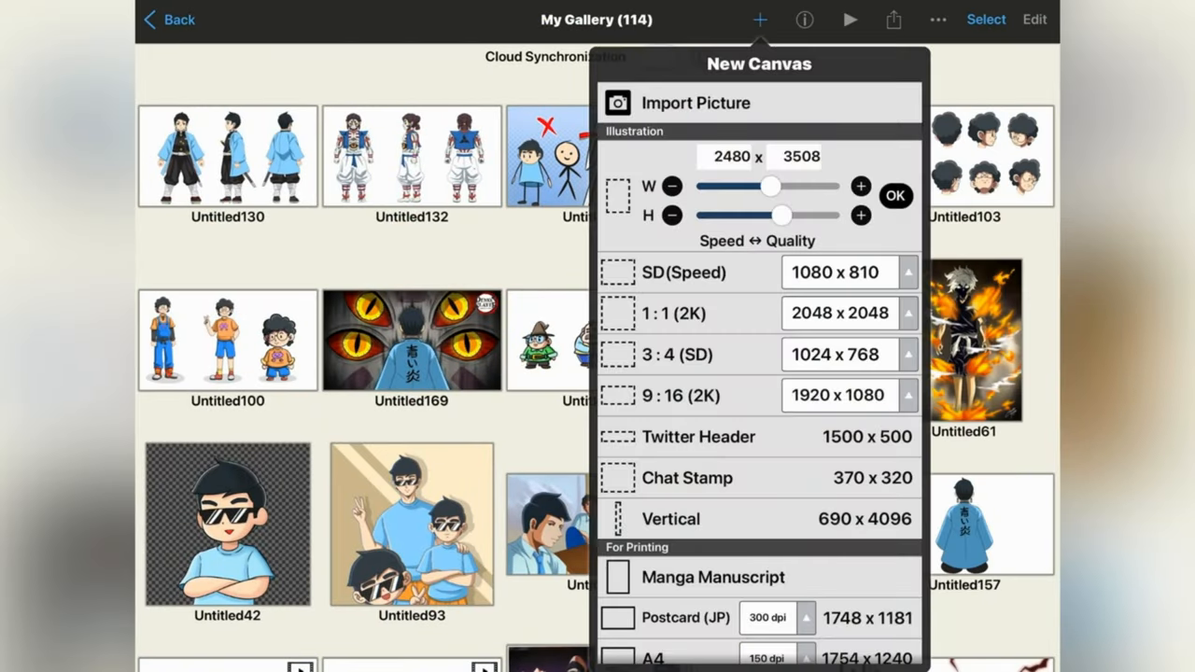
{"action": "scroll", "scroll_direction": "down", "scroll_amount": 3}
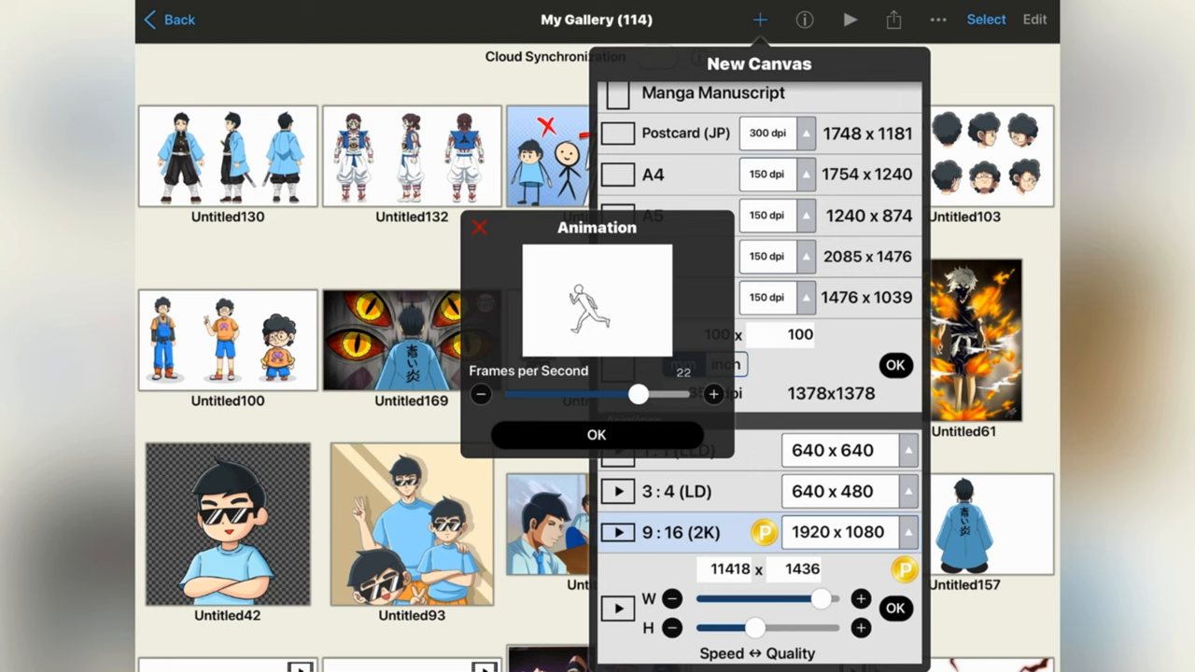
{"action": "left_click_drag", "start_coordinate": [639, 394], "coordinate": [684, 394]}
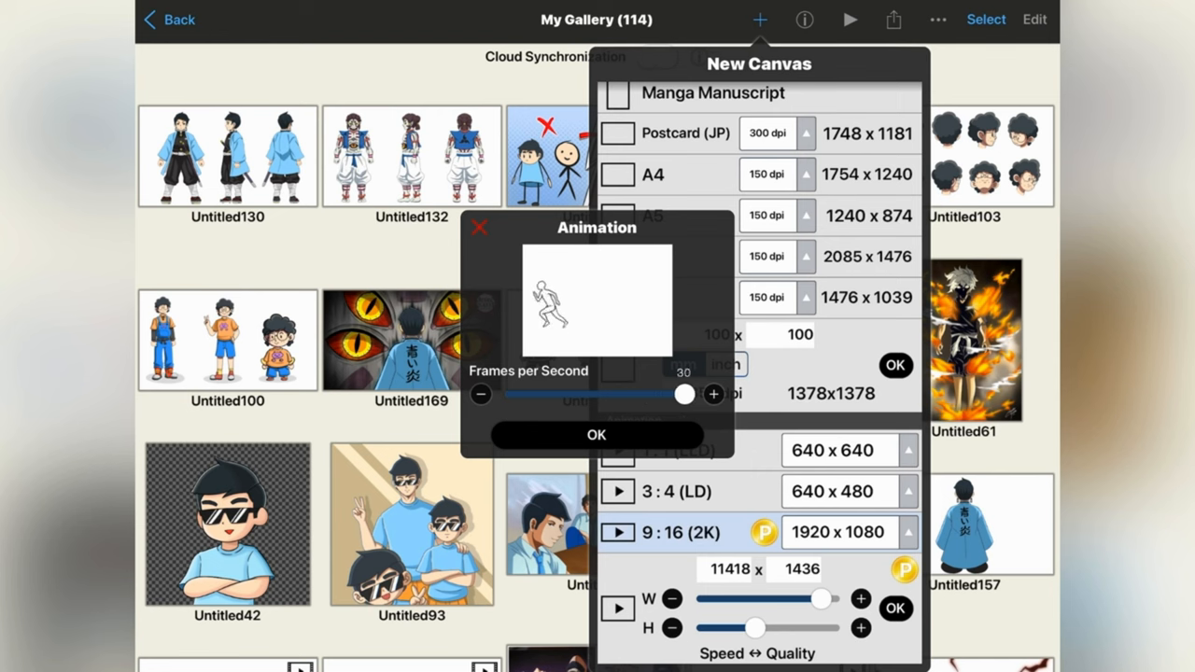
{"action": "left_click_drag", "start_coordinate": [683, 394], "coordinate": [646, 394]}
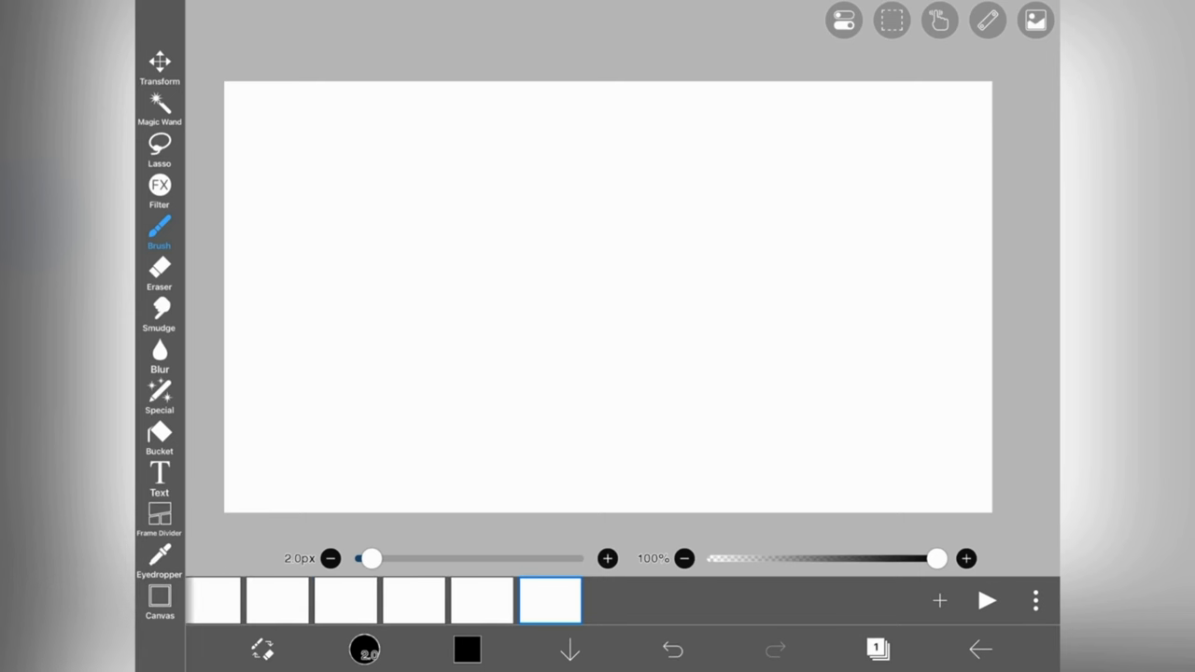
Open the frame menu from the three-dot button on the frame strip.
{"action": "left_click", "coordinate": [986, 602]}
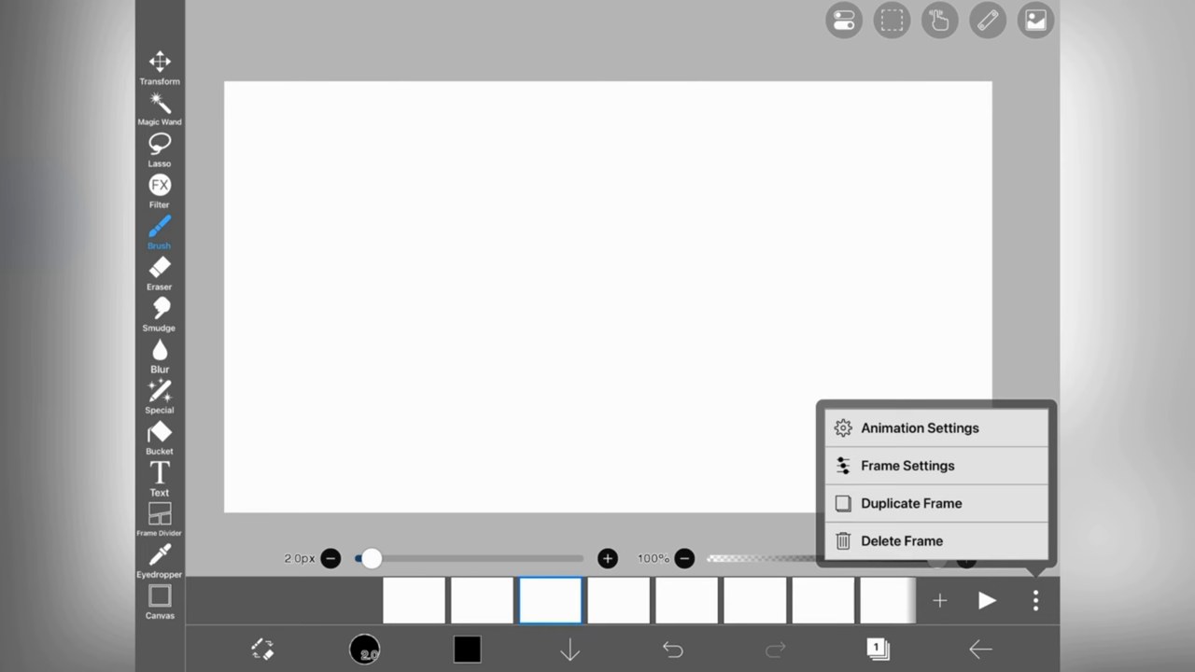
Set the animation to 25 fps with one-time playback in Animation Settings.
{"action": "left_click", "coordinate": [919, 427]}
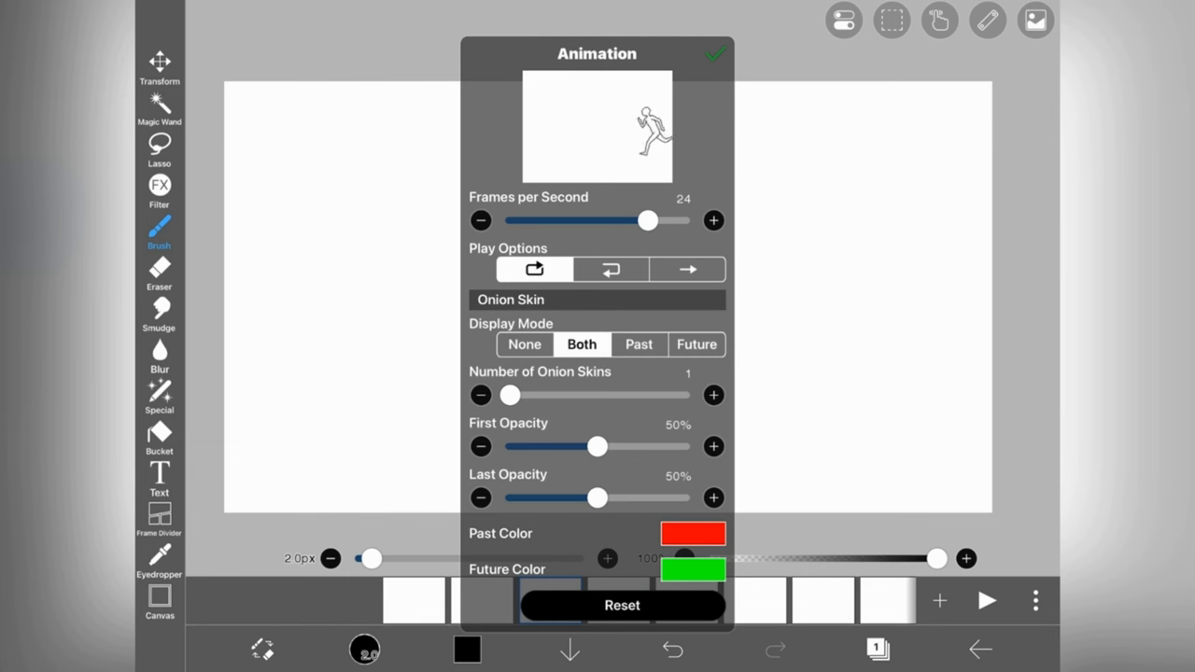
{"action": "left_click", "coordinate": [714, 220]}
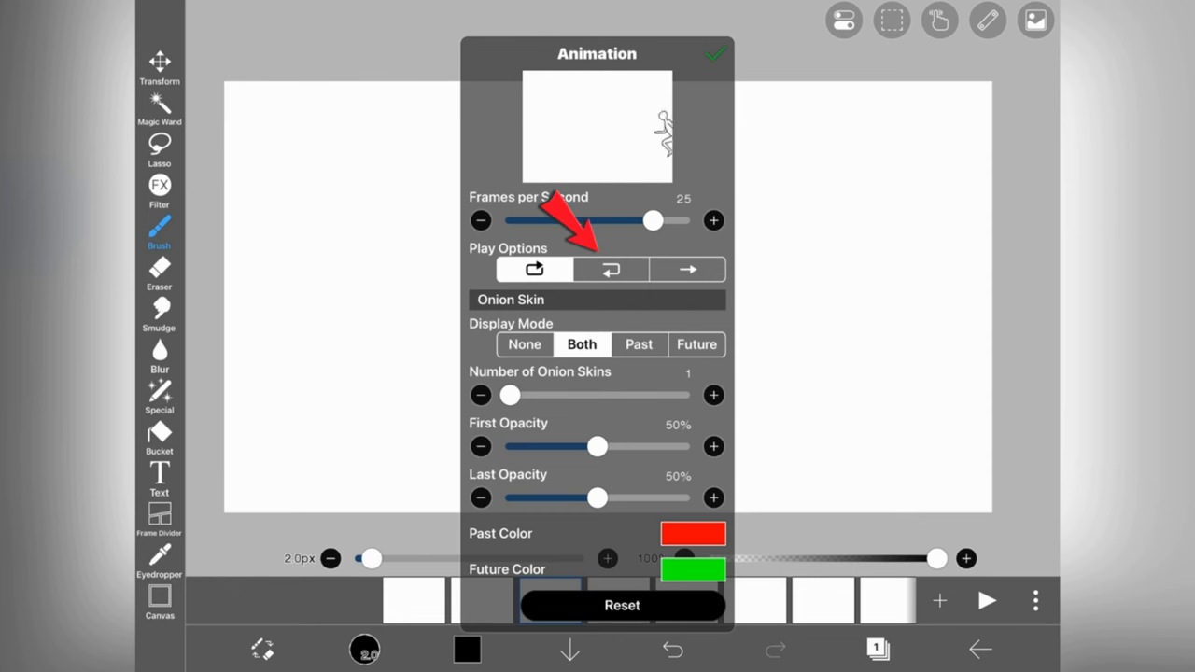
{"action": "left_click", "coordinate": [609, 269]}
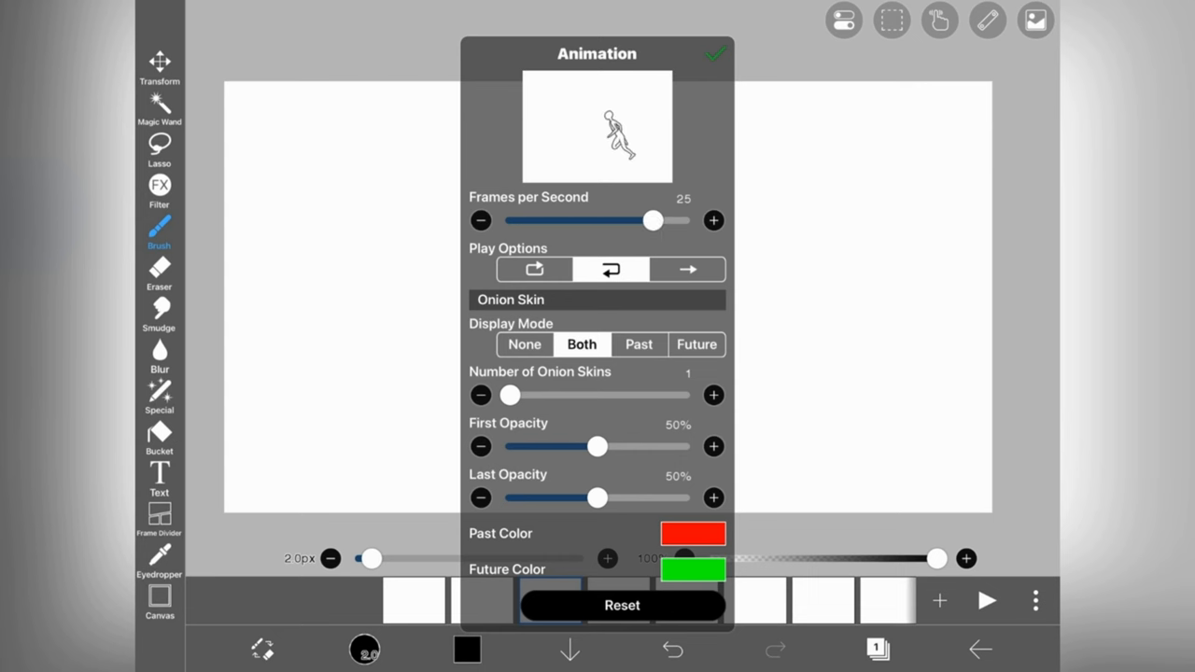
{"action": "left_click", "coordinate": [687, 269]}
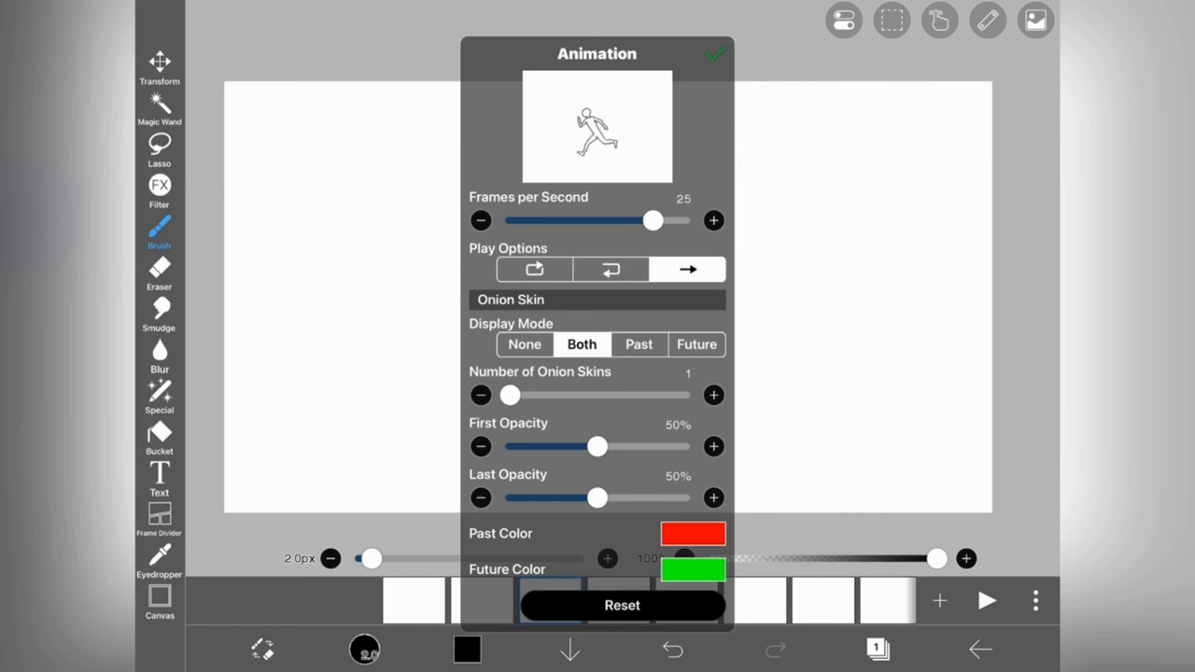
Set Onion Skin to Both and raise its first/last opacities to about 85% and 89%.
{"action": "left_click", "coordinate": [523, 344]}
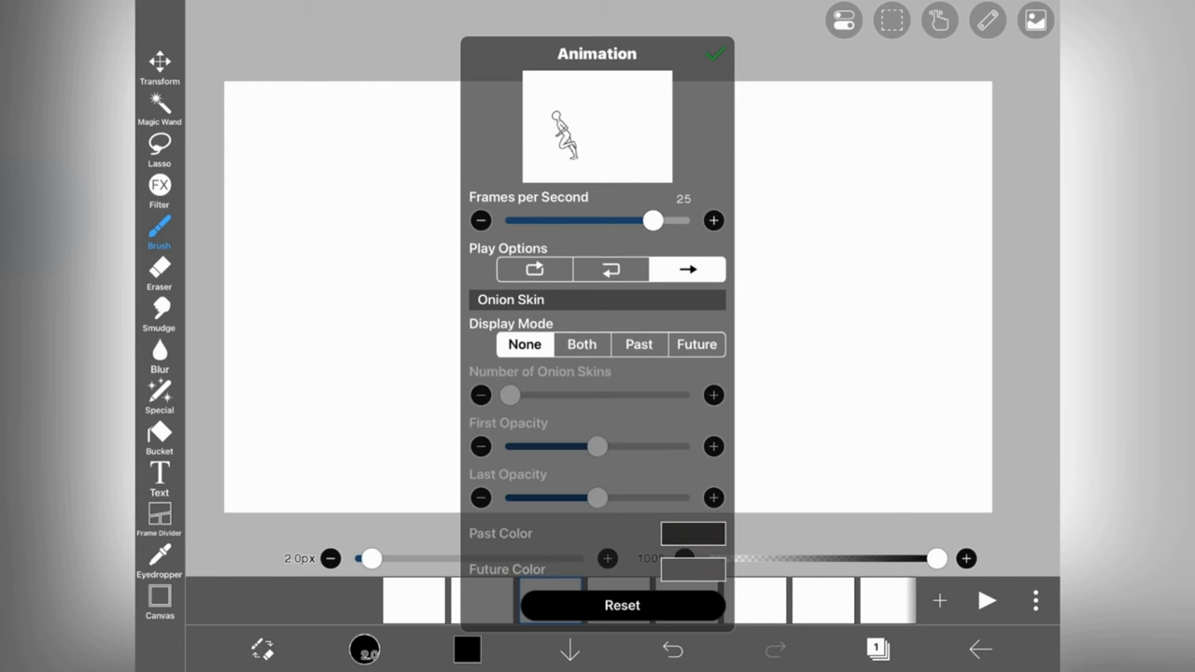
{"action": "left_click", "coordinate": [583, 344]}
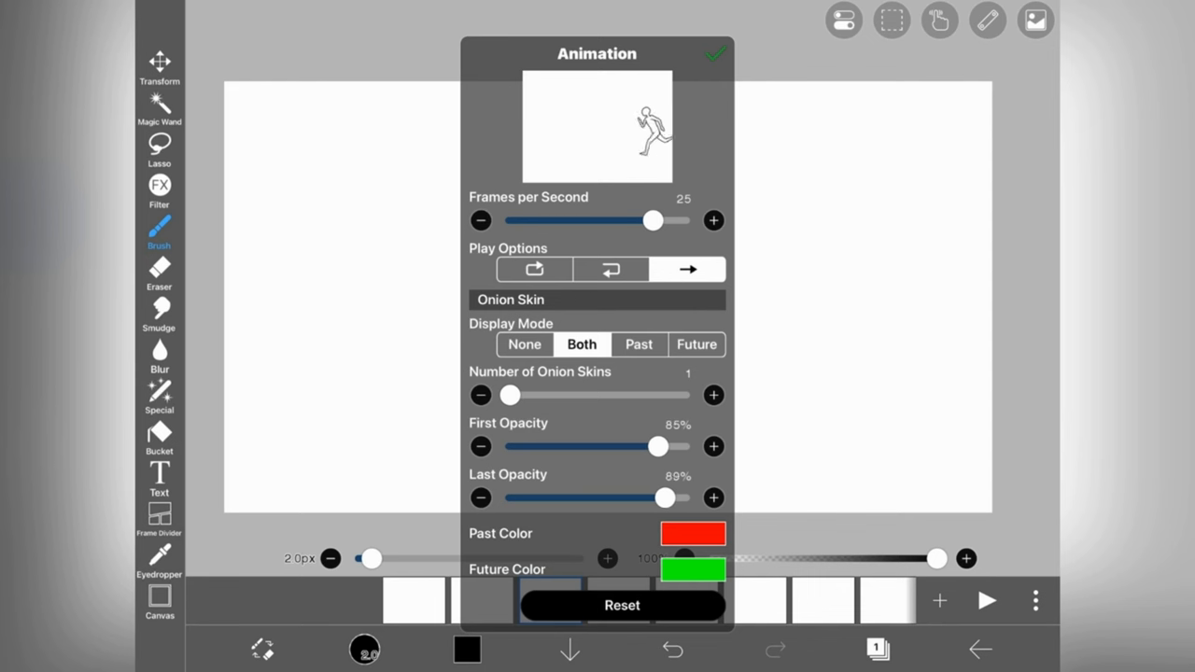
{"action": "left_click_drag", "start_coordinate": [665, 497], "coordinate": [650, 497]}
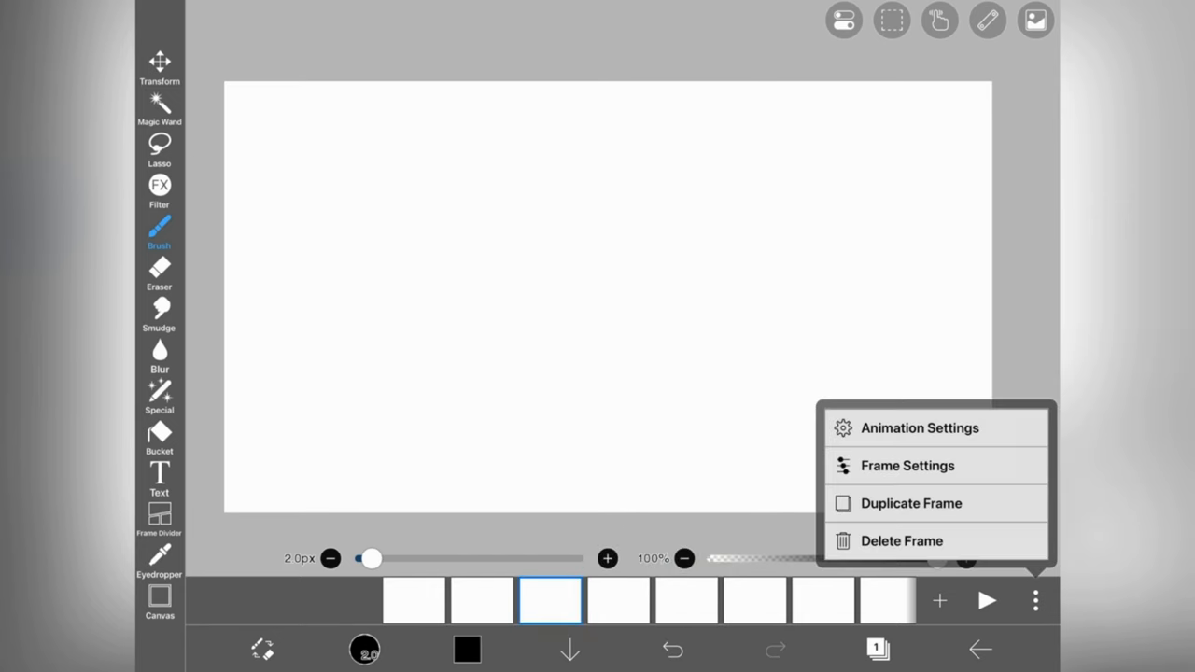
Set the third frame's duration to 4 (0.16 s) and close its settings.
{"action": "left_click", "coordinate": [908, 465]}
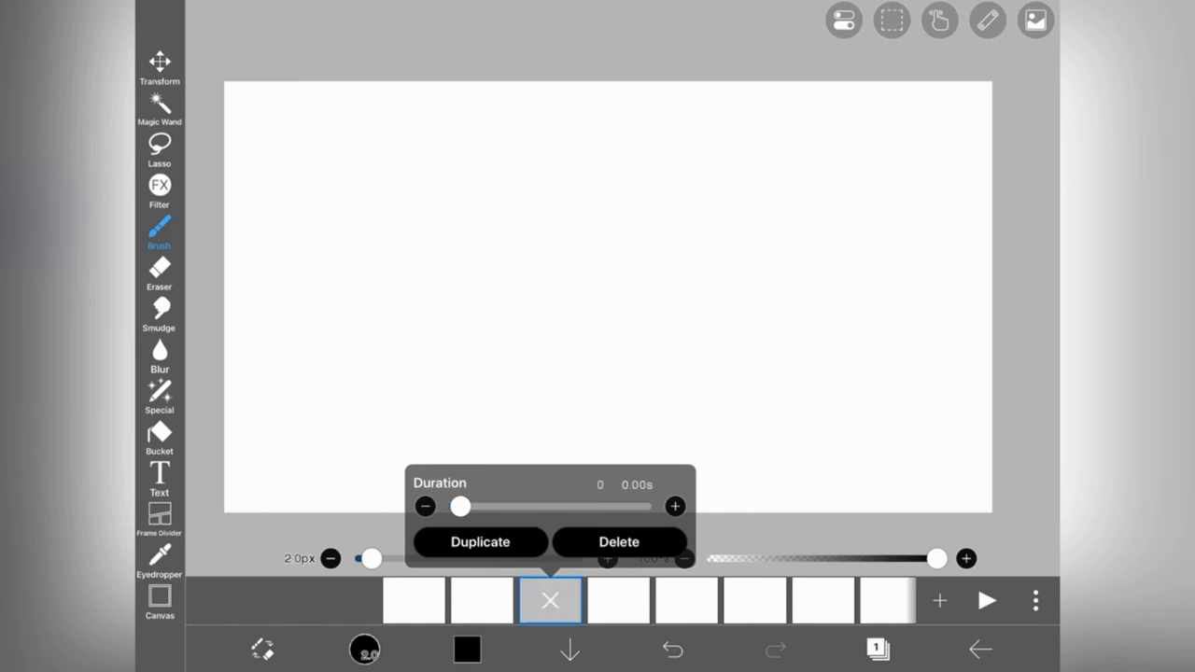
{"action": "left_click_drag", "start_coordinate": [460, 506], "coordinate": [504, 506]}
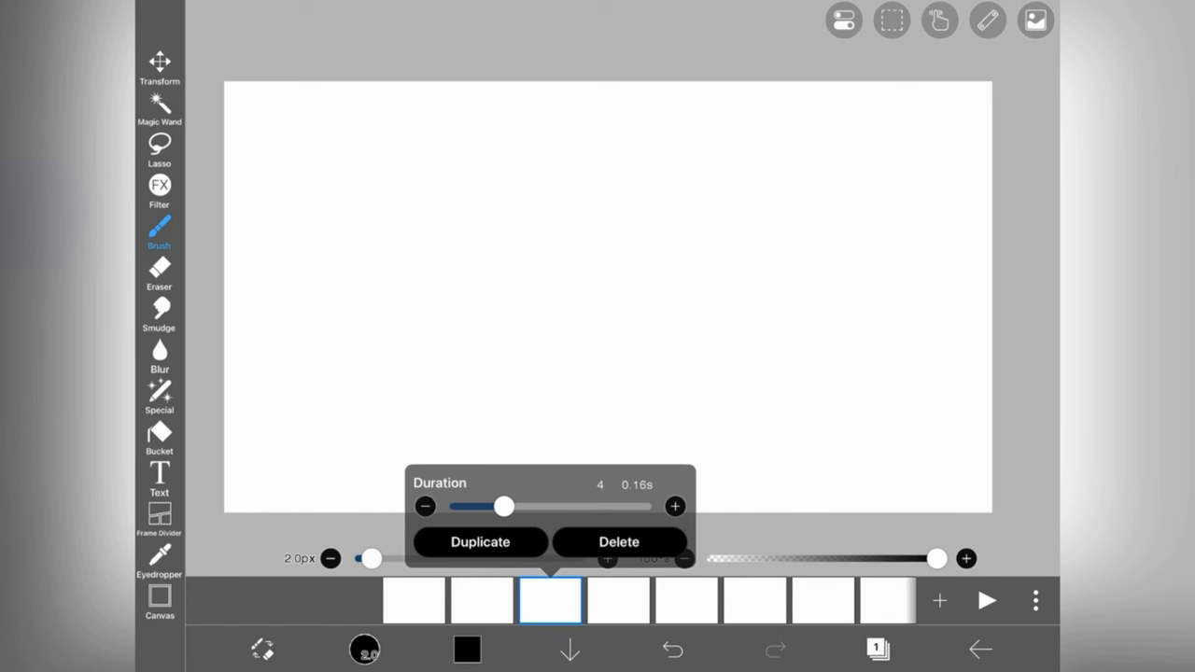
{"action": "left_click", "coordinate": [1034, 18]}
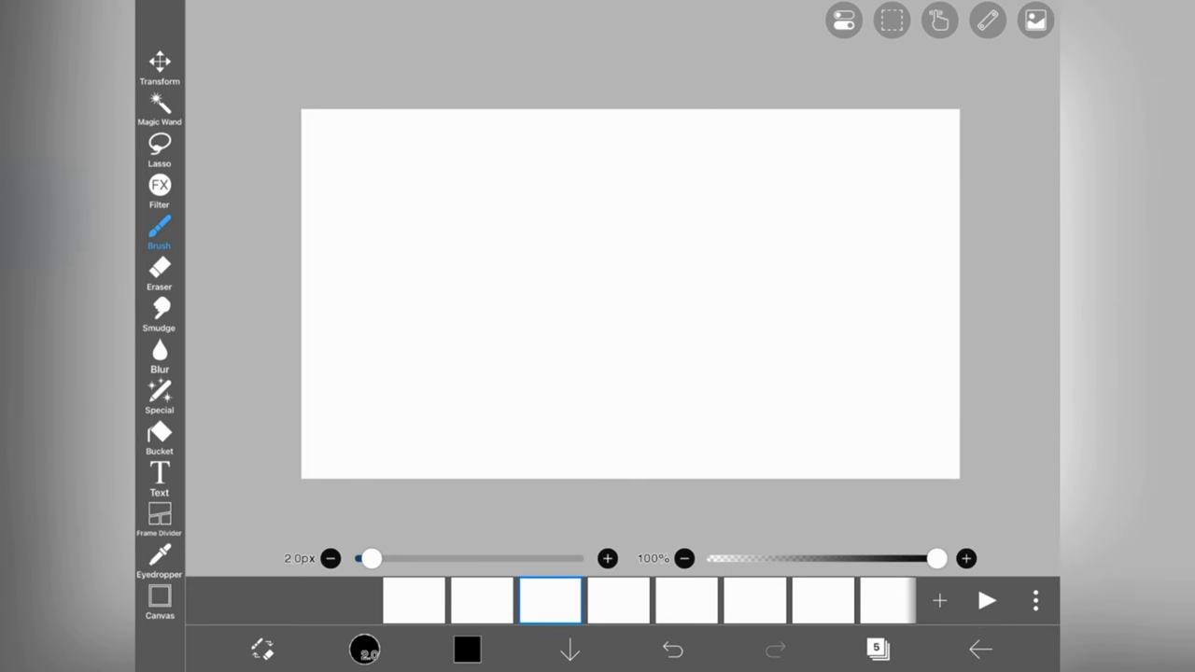
Draw blue stick-figure running poses with the Brush, adjusting them with Lasso and Transform.
{"action": "left_click", "coordinate": [467, 650]}
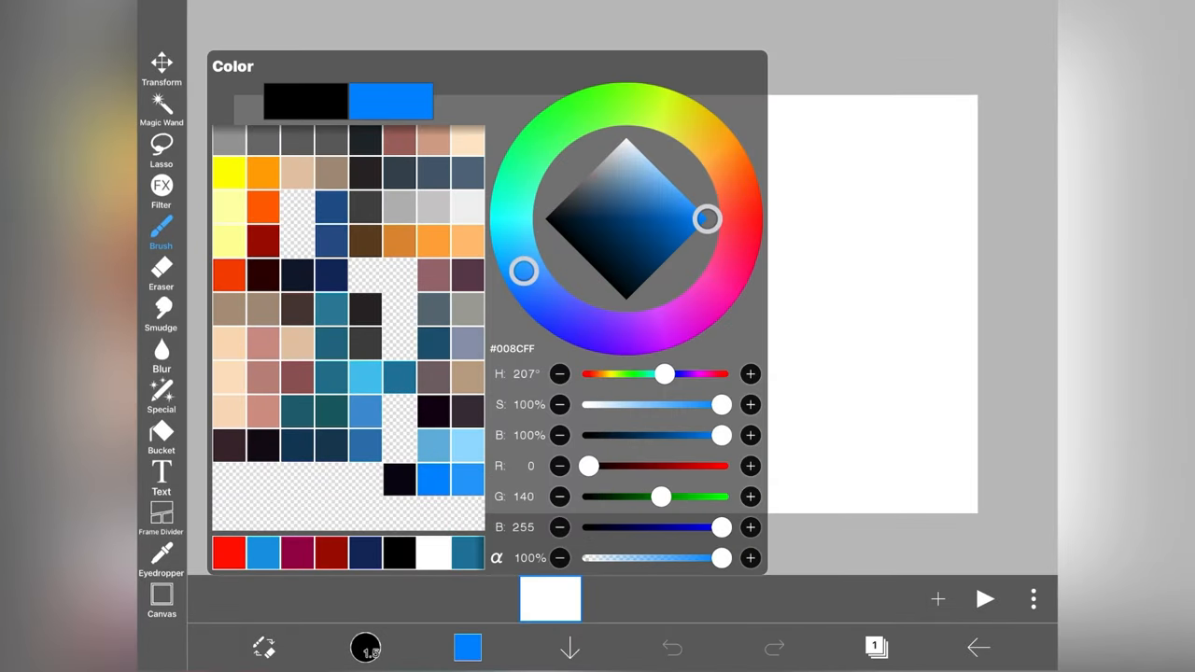
{"action": "left_click", "coordinate": [673, 646]}
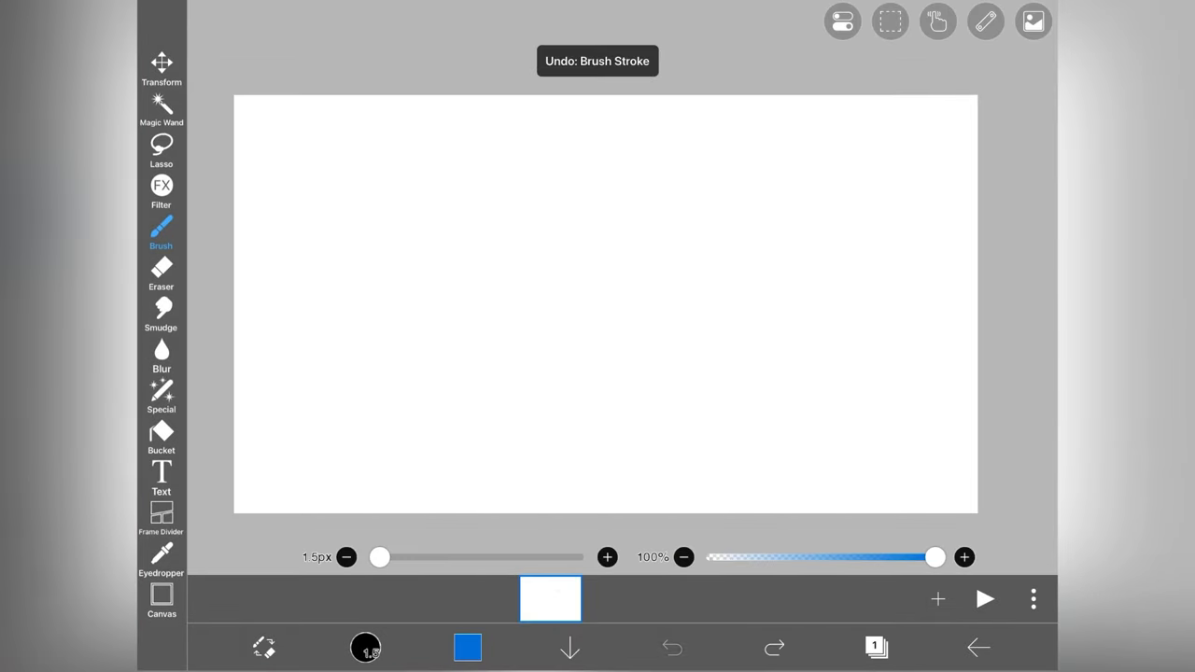
{"action": "left_click_drag", "start_coordinate": [380, 557], "coordinate": [390, 556]}
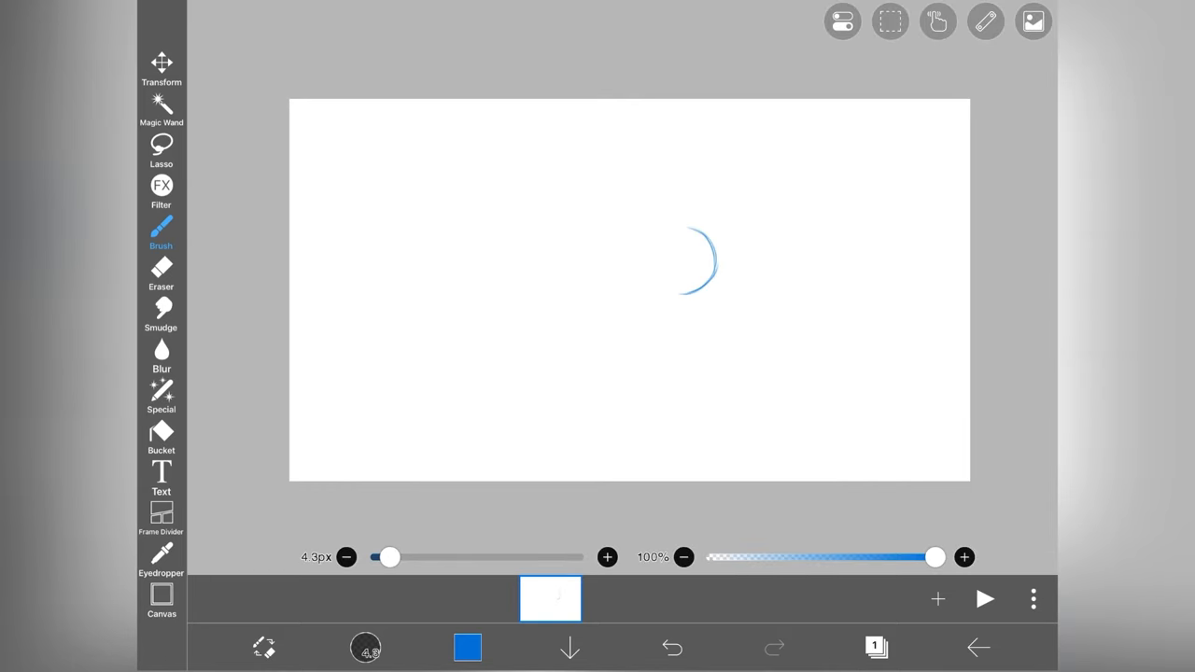
{"action": "left_click", "coordinate": [161, 149]}
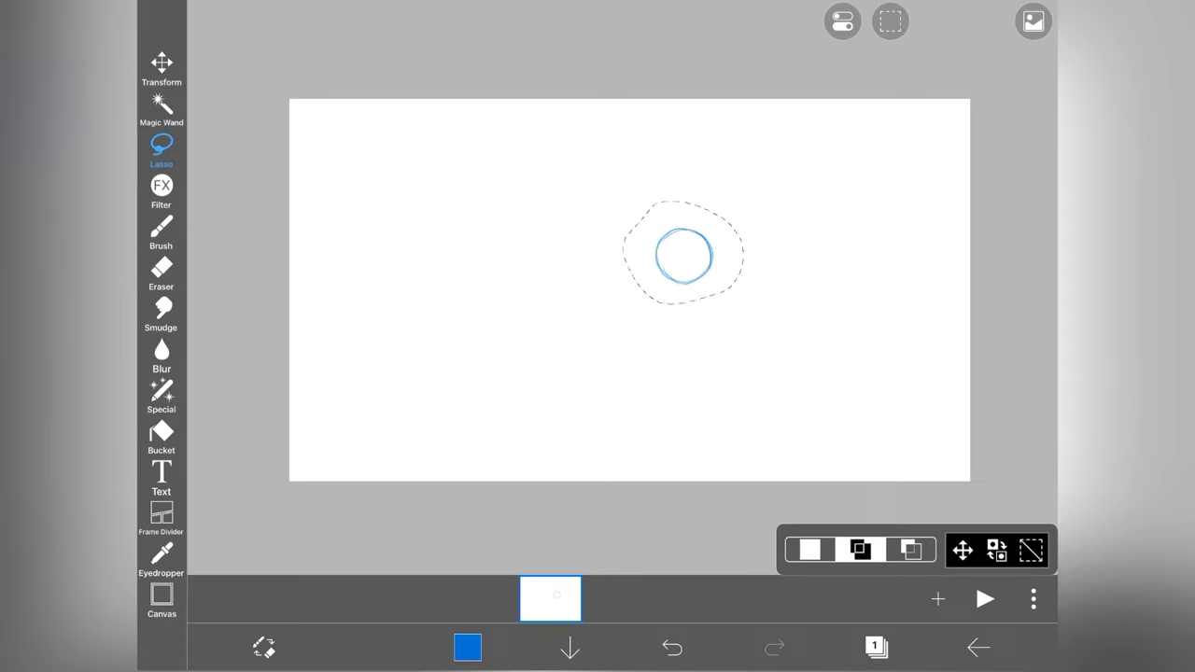
{"action": "left_click", "coordinate": [161, 228]}
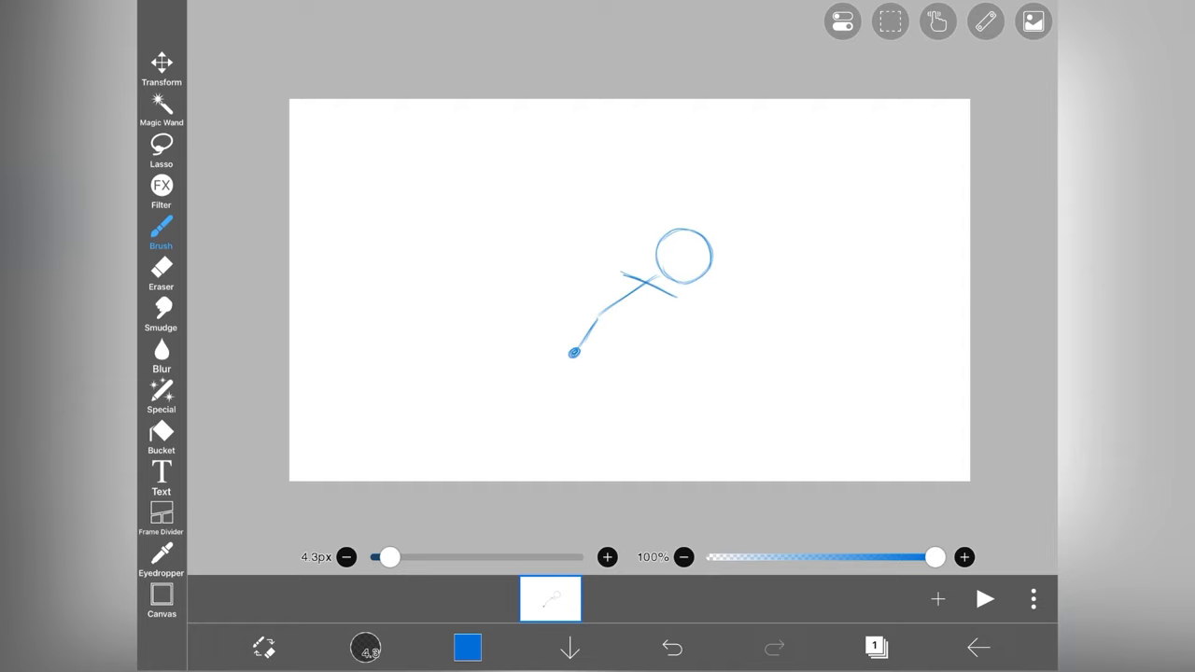
{"action": "left_click_drag", "start_coordinate": [688, 284], "coordinate": [719, 333]}
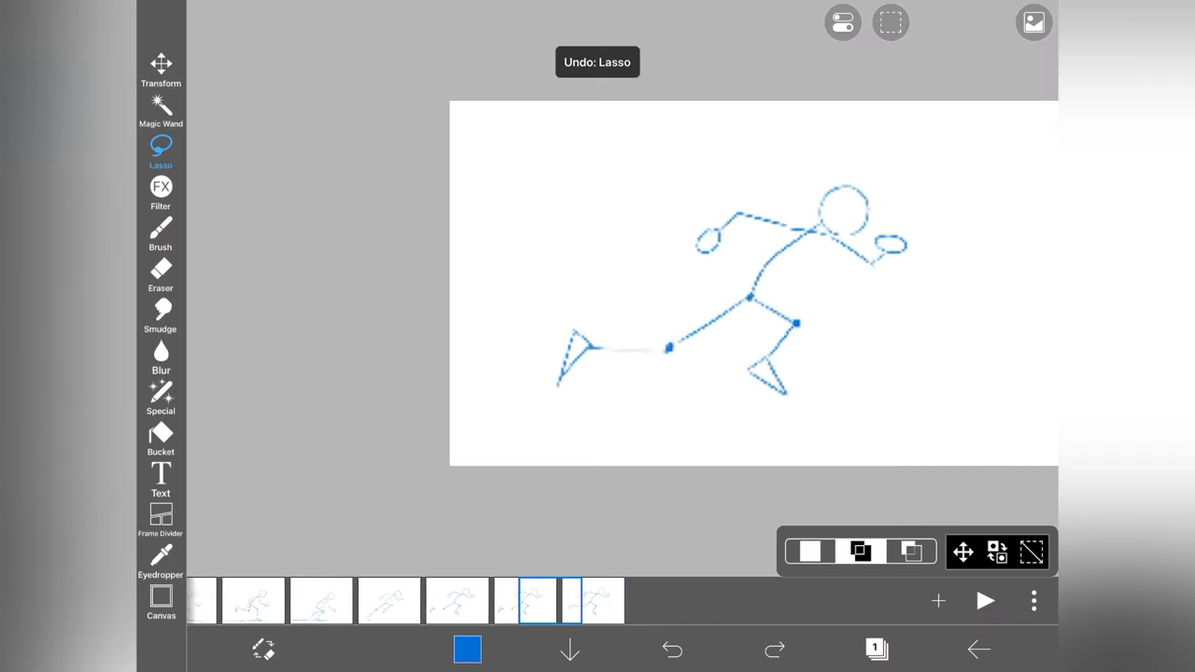
Play the rough run cycle to preview it, then stop the playback.
{"action": "left_click", "coordinate": [986, 602]}
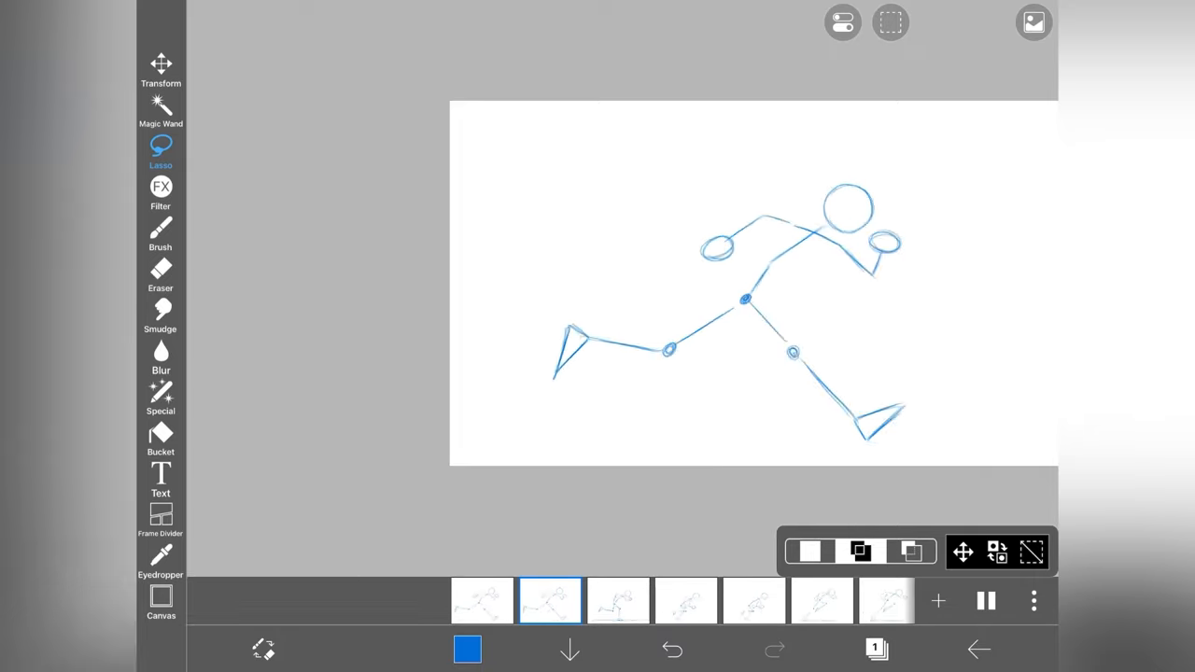
{"action": "left_click", "coordinate": [160, 227]}
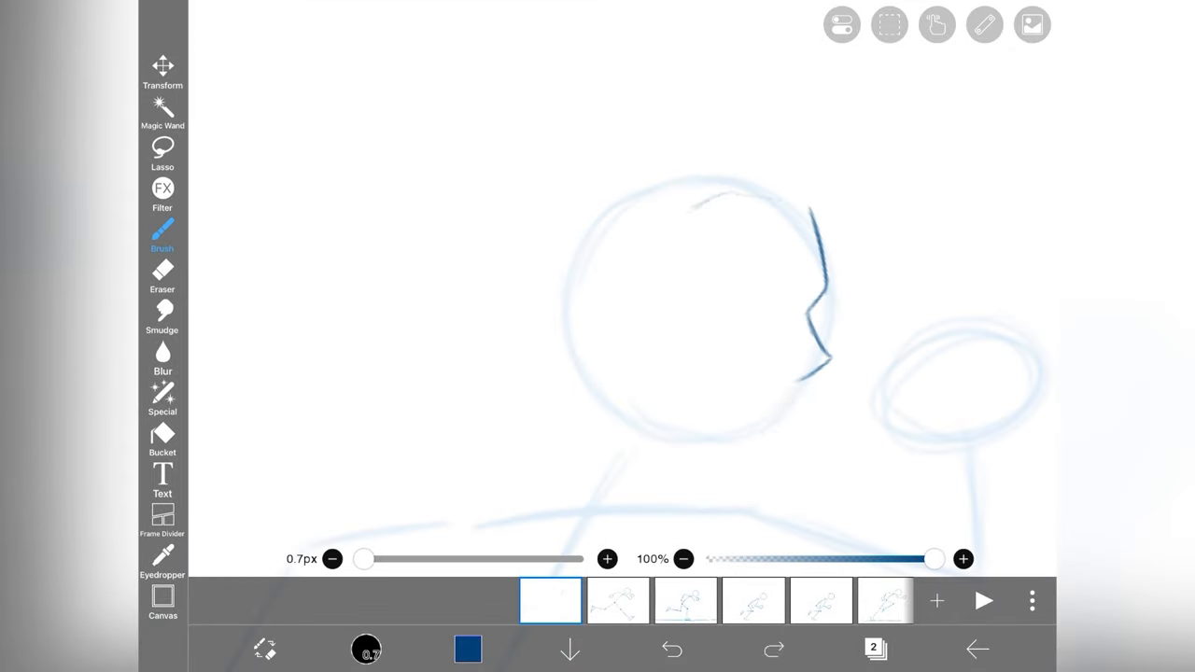
Draw Luffy's full running figure over the first frame with the 0.7px Brush.
{"action": "left_click", "coordinate": [673, 650]}
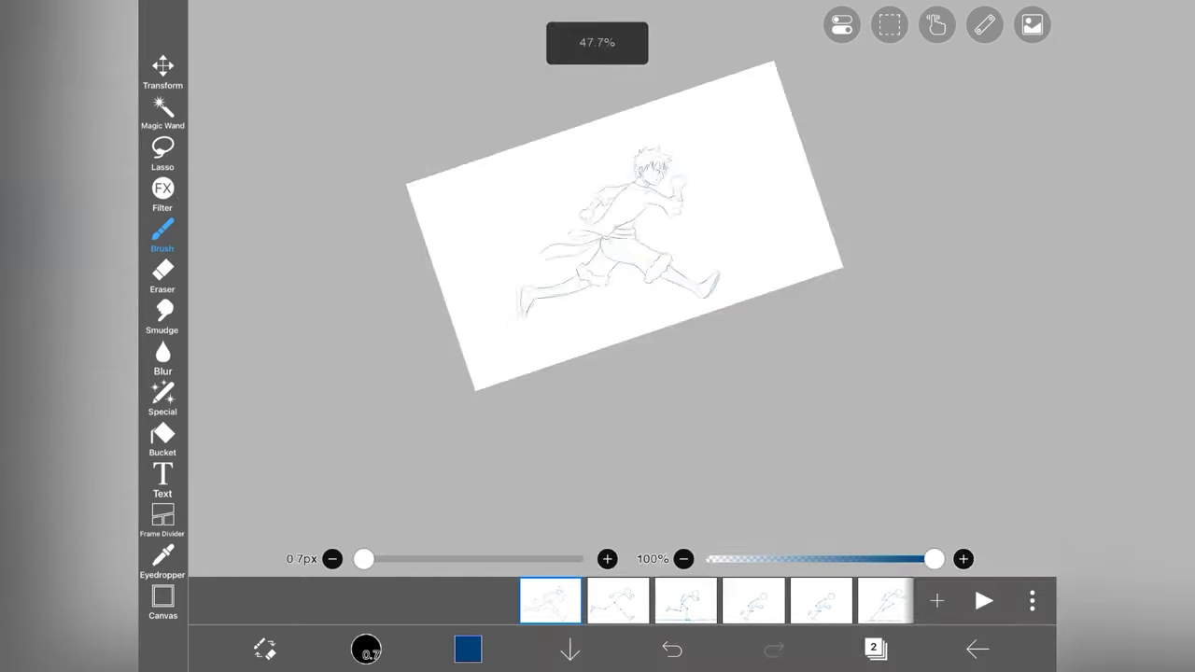
Transform the lassoed legs with Translate Scale after trying Mesh and Perspective Form, and apply it.
{"action": "left_click", "coordinate": [773, 650]}
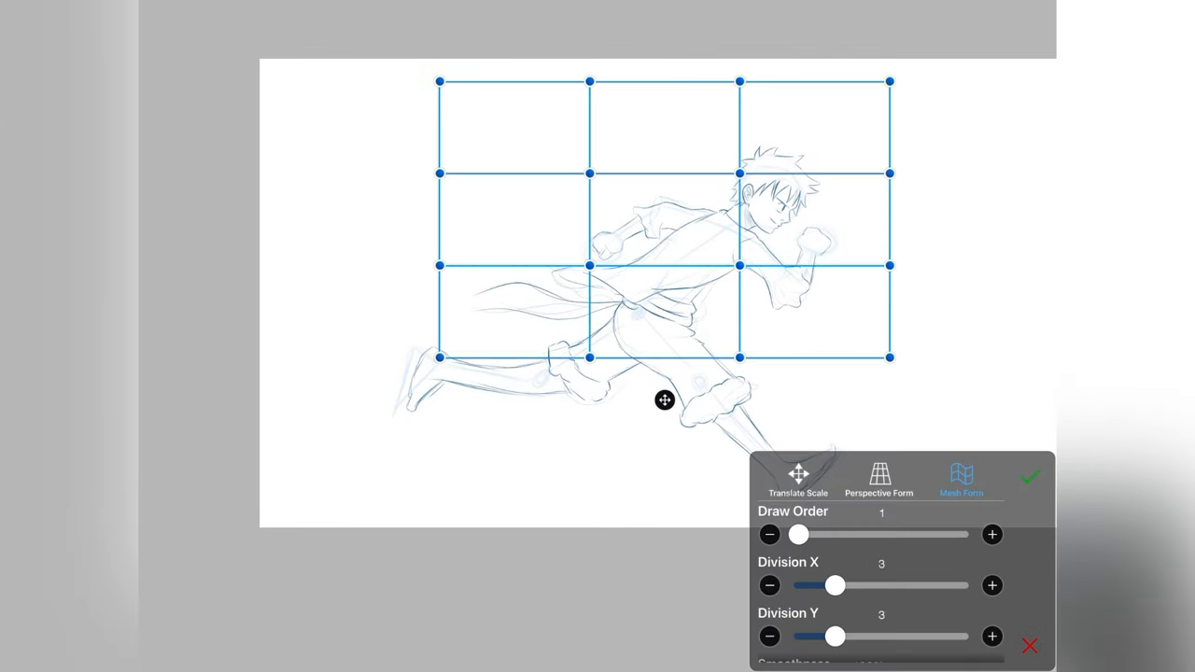
{"action": "left_click", "coordinate": [878, 478]}
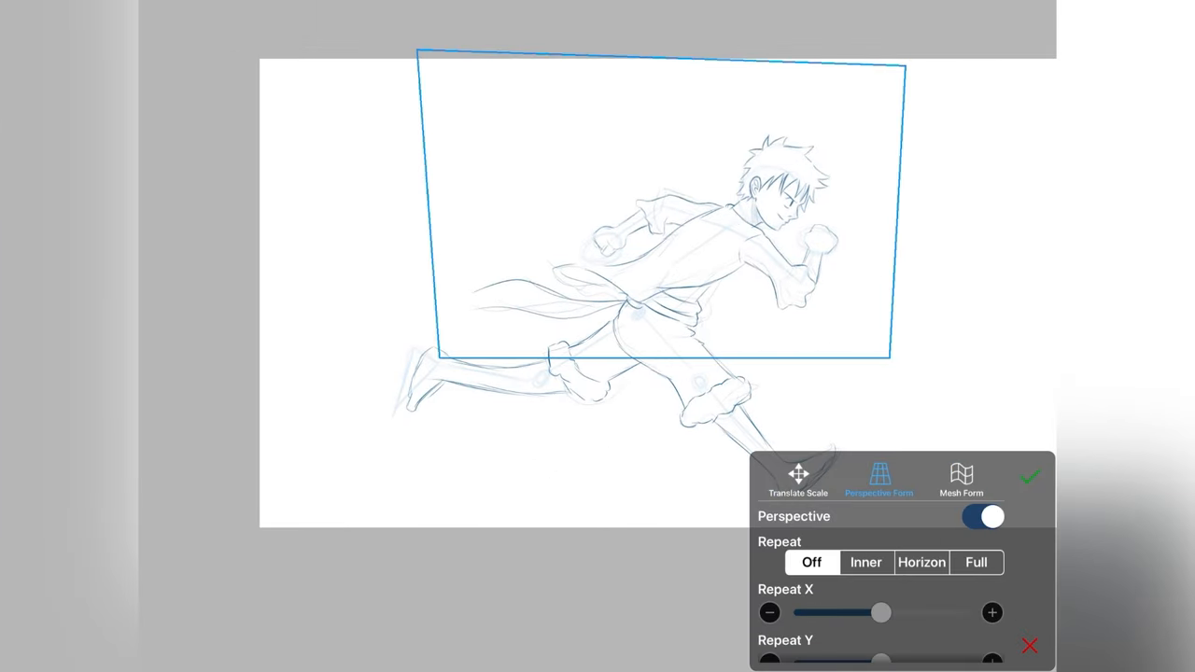
{"action": "left_click", "coordinate": [1031, 479]}
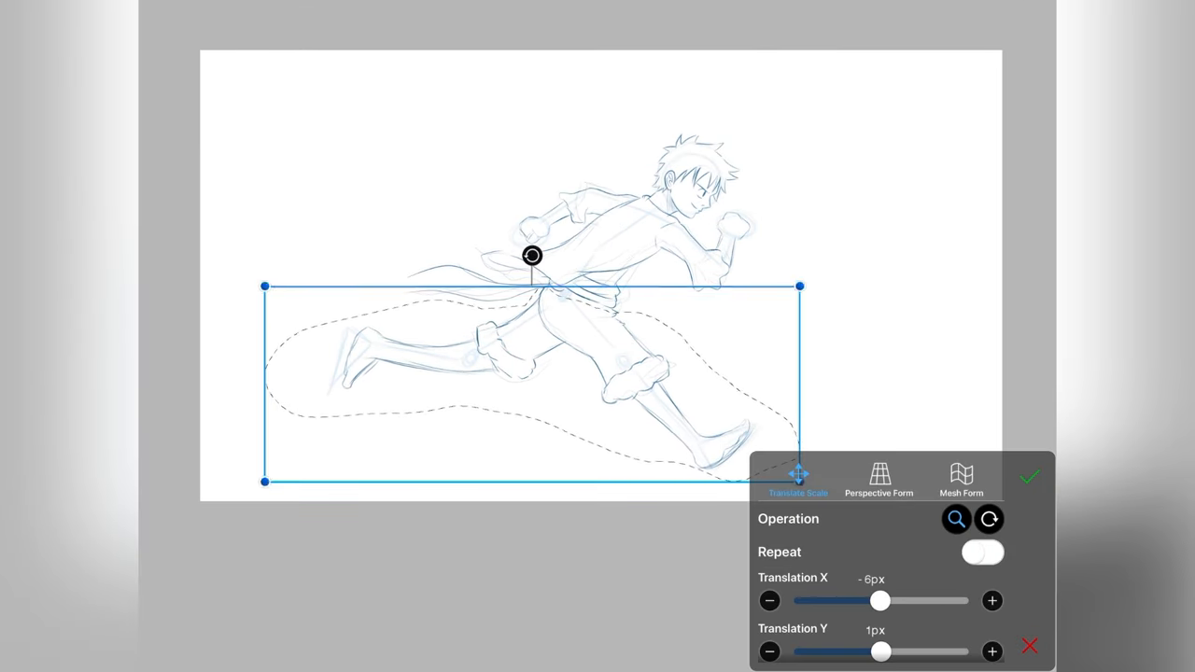
{"action": "left_click", "coordinate": [1031, 478]}
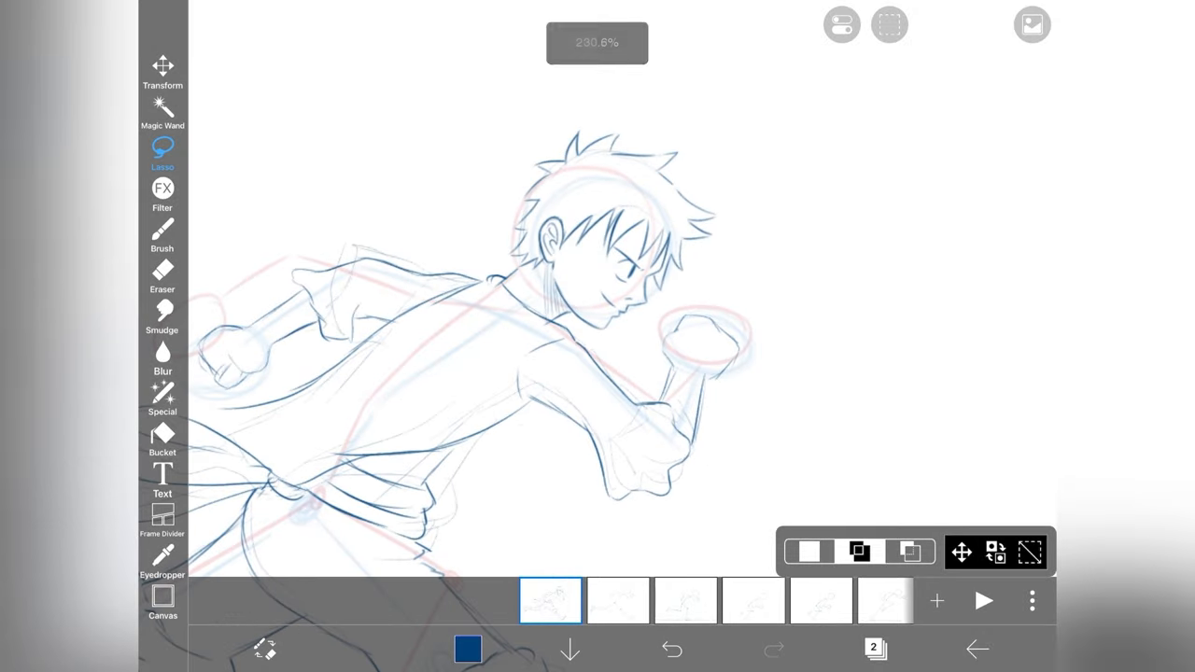
Advance through the next frames and move the copied head drawing into place with Transform.
{"action": "left_click", "coordinate": [1031, 24]}
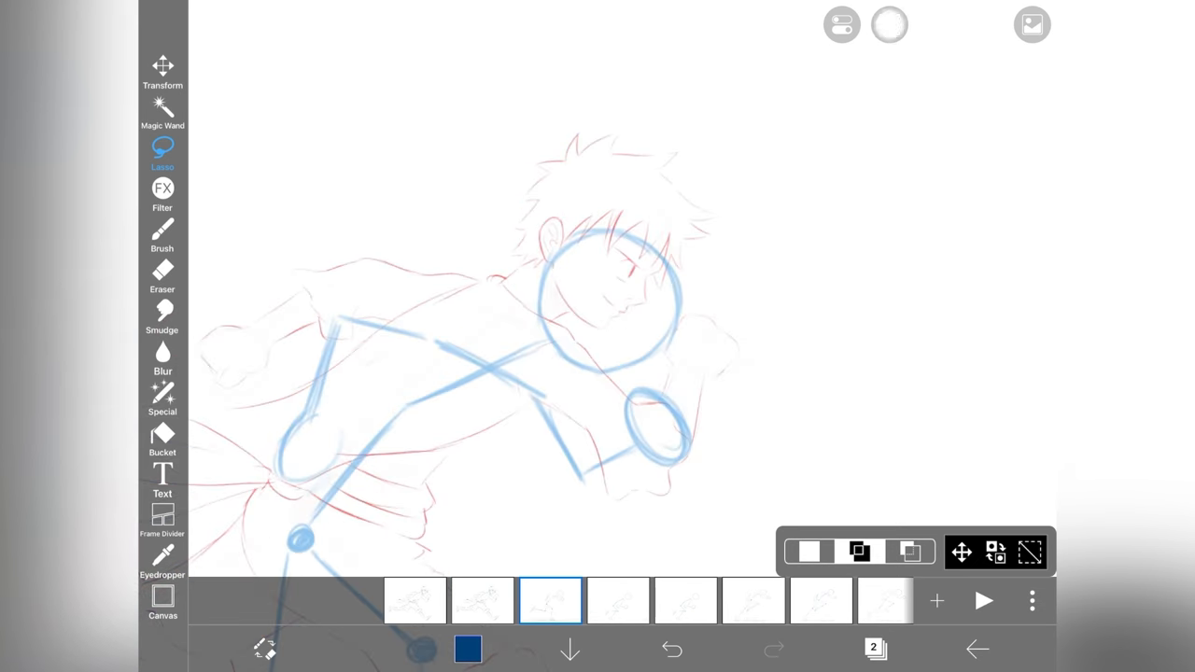
{"action": "left_click", "coordinate": [162, 73]}
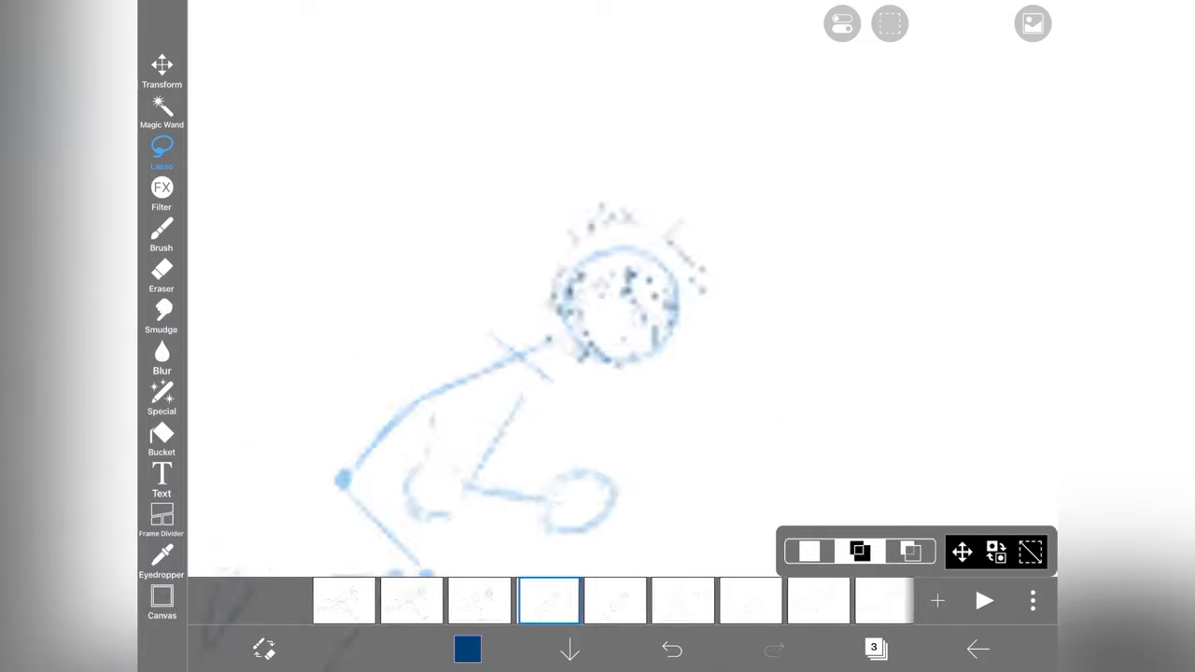
{"action": "left_click", "coordinate": [160, 71]}
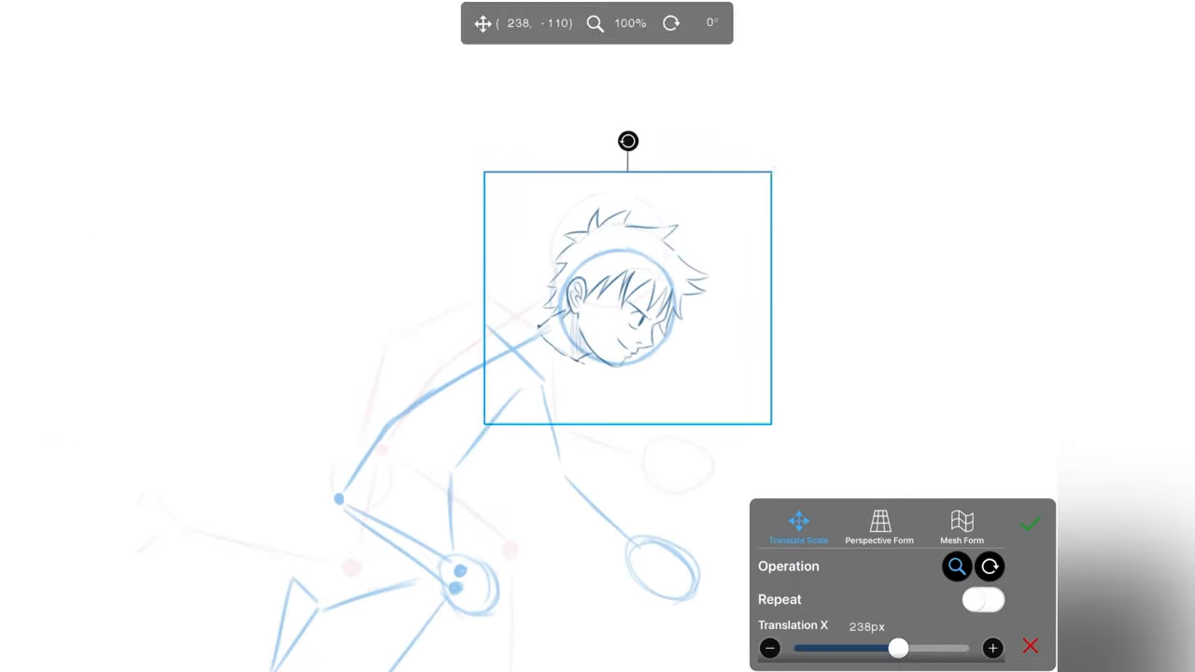
{"action": "left_click", "coordinate": [1031, 523]}
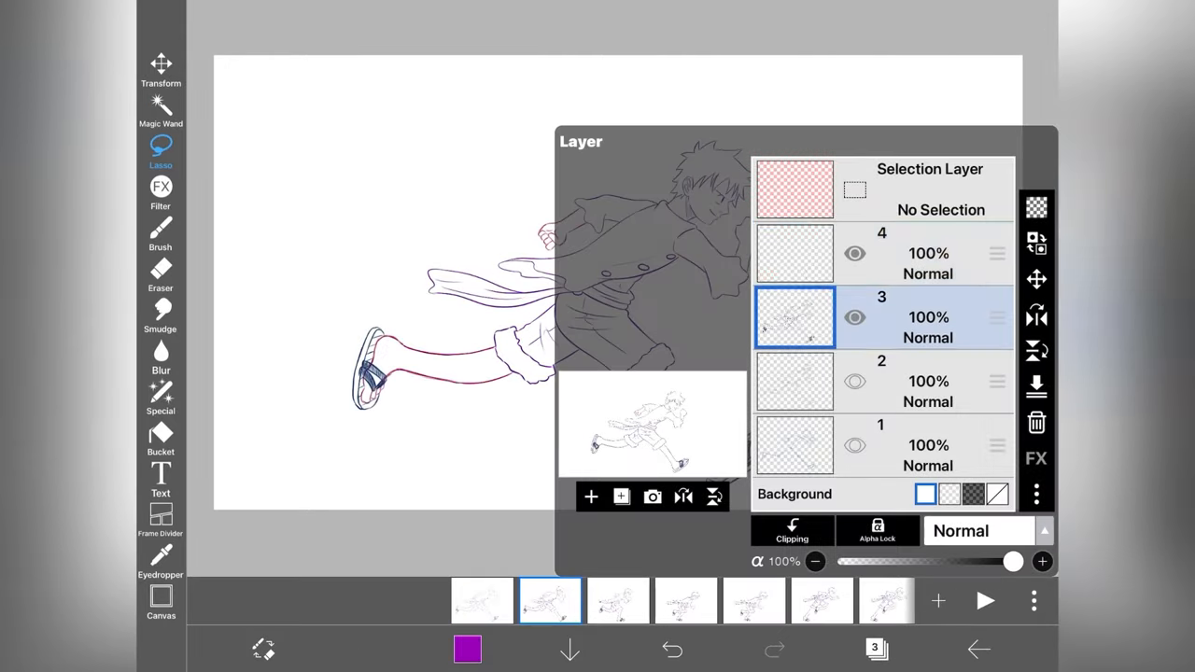
Lower the sketch layer's opacity to 43% so the line art can be inked over it.
{"action": "left_click_drag", "start_coordinate": [1013, 560], "coordinate": [916, 560]}
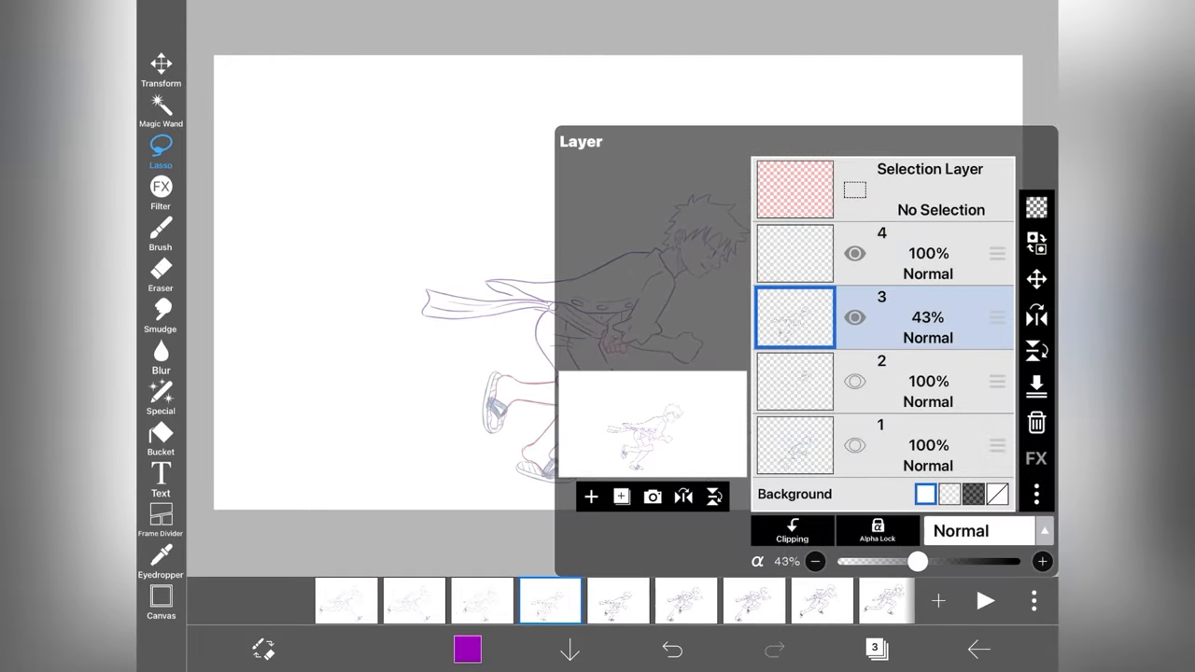
{"action": "left_click_drag", "start_coordinate": [913, 560], "coordinate": [940, 561]}
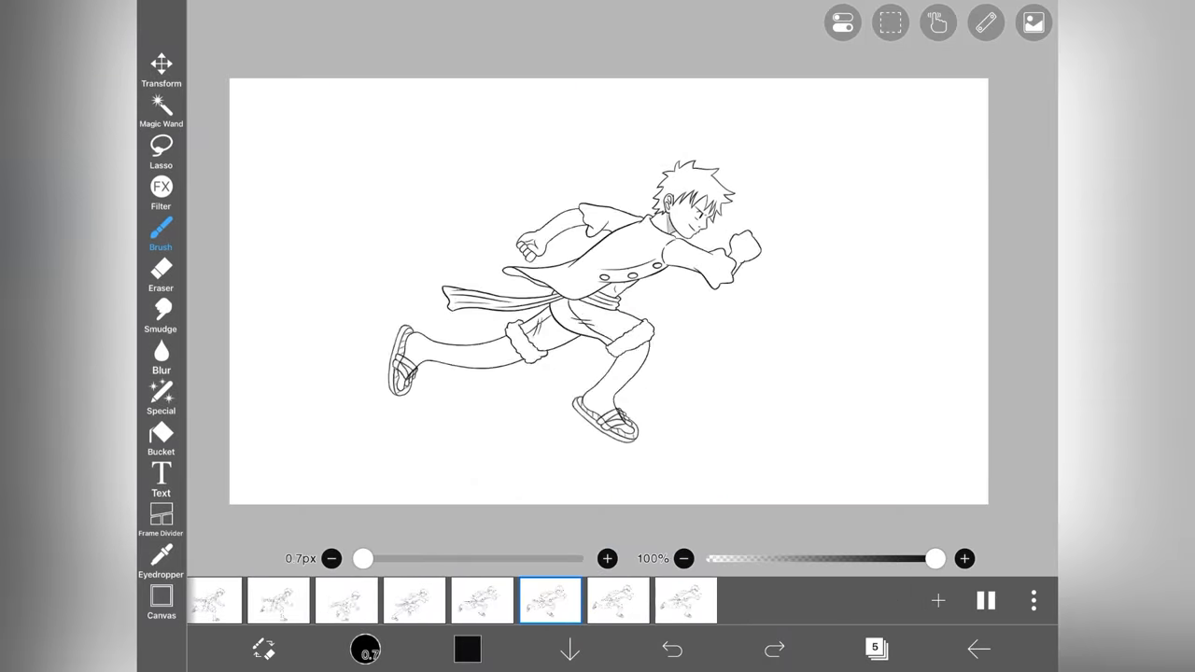
Pick orange, fill the left circle, then shade and highlight it with Brush and Eraser.
{"action": "left_click", "coordinate": [366, 650]}
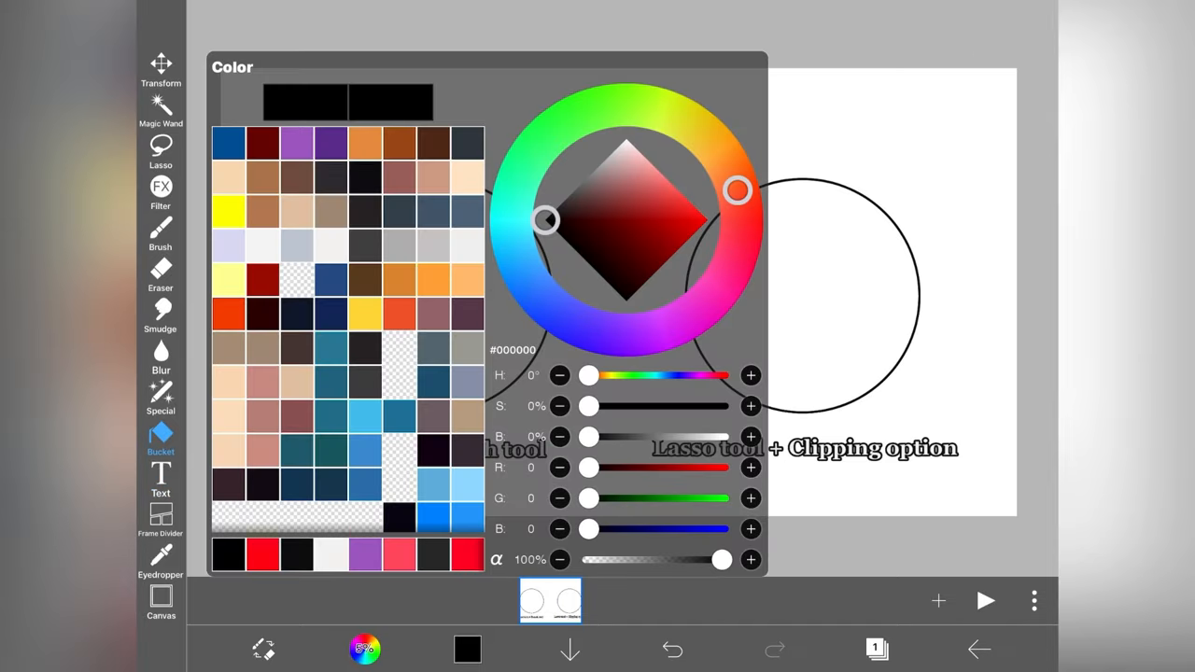
{"action": "left_click", "coordinate": [161, 232]}
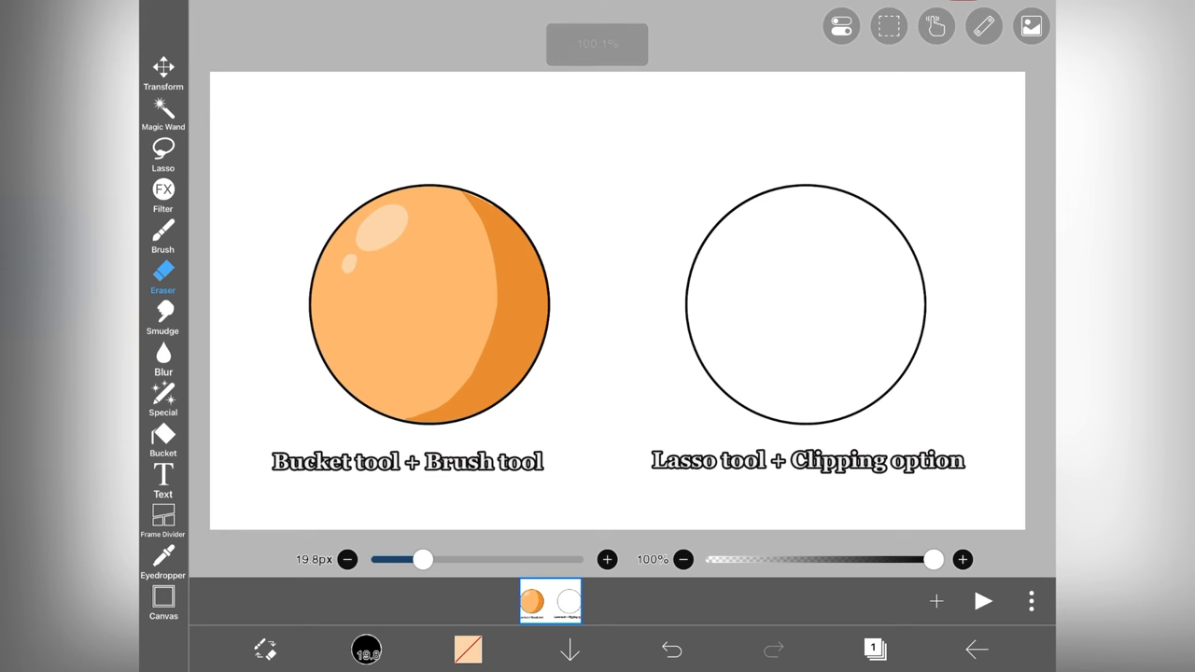
{"action": "left_click", "coordinate": [160, 232]}
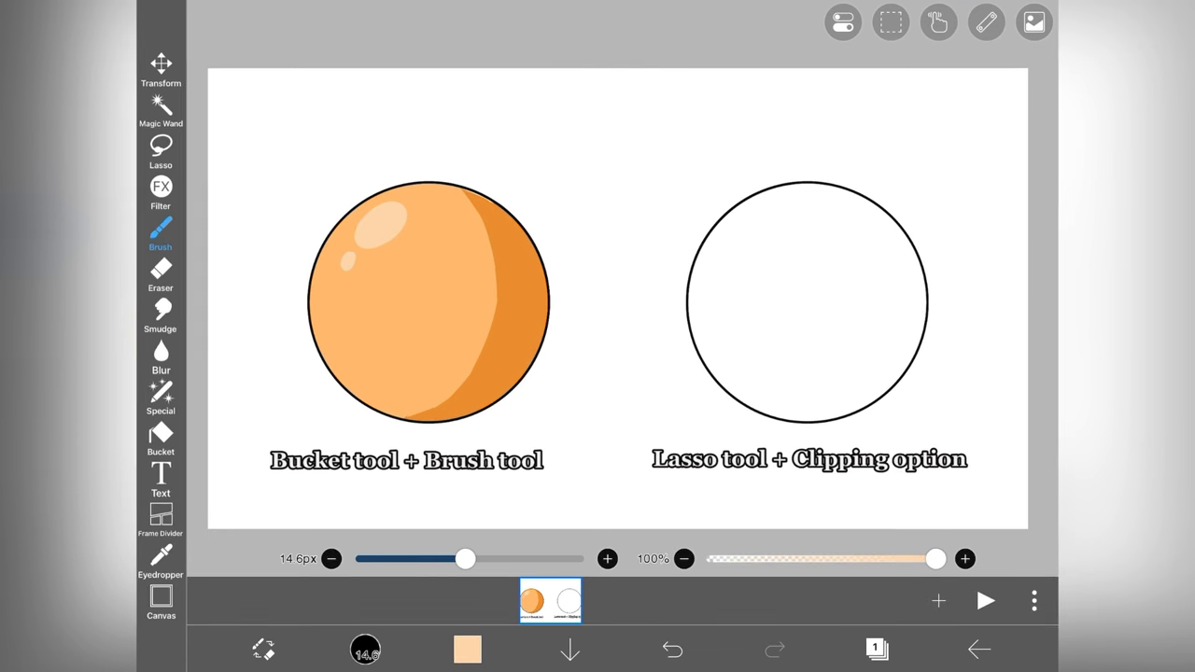
{"action": "left_click", "coordinate": [161, 396]}
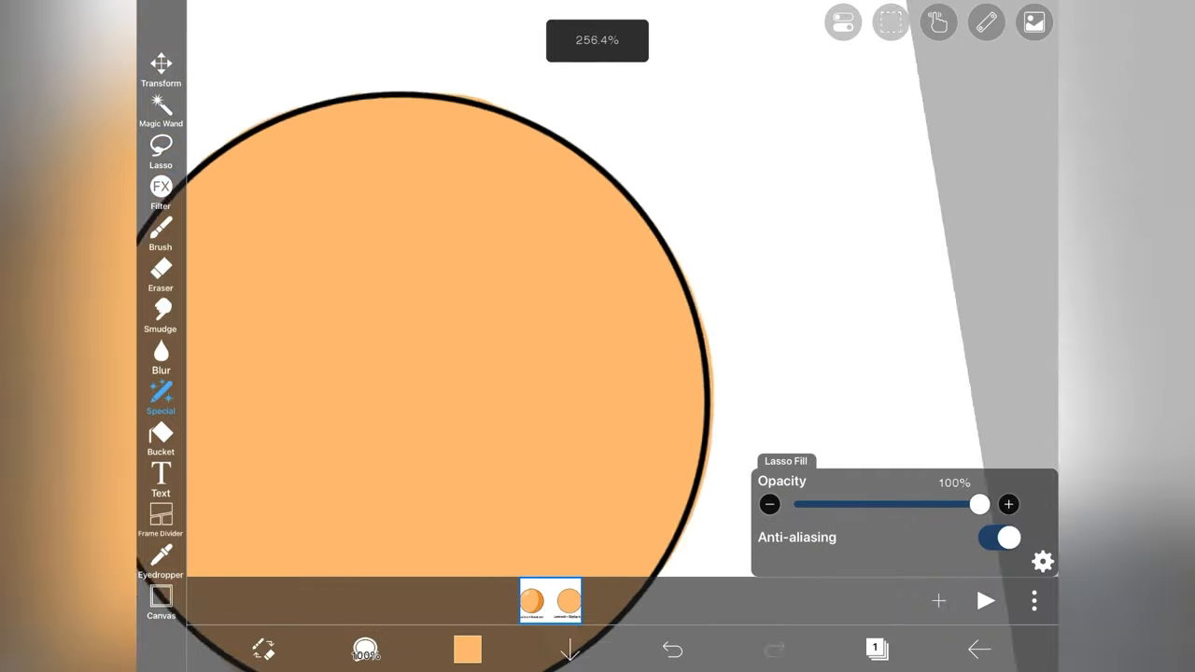
Lasso-fill the right circle orange and brush a dark orange shadow at 72px on a clipping layer.
{"action": "left_click", "coordinate": [876, 650]}
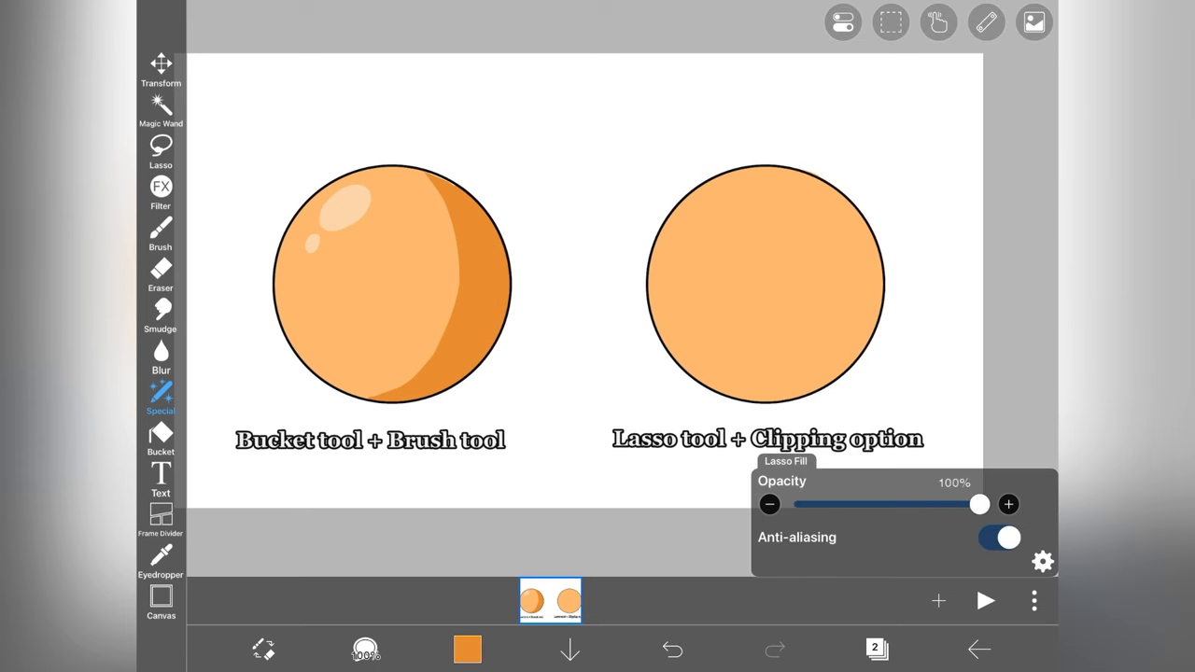
{"action": "left_click", "coordinate": [161, 231]}
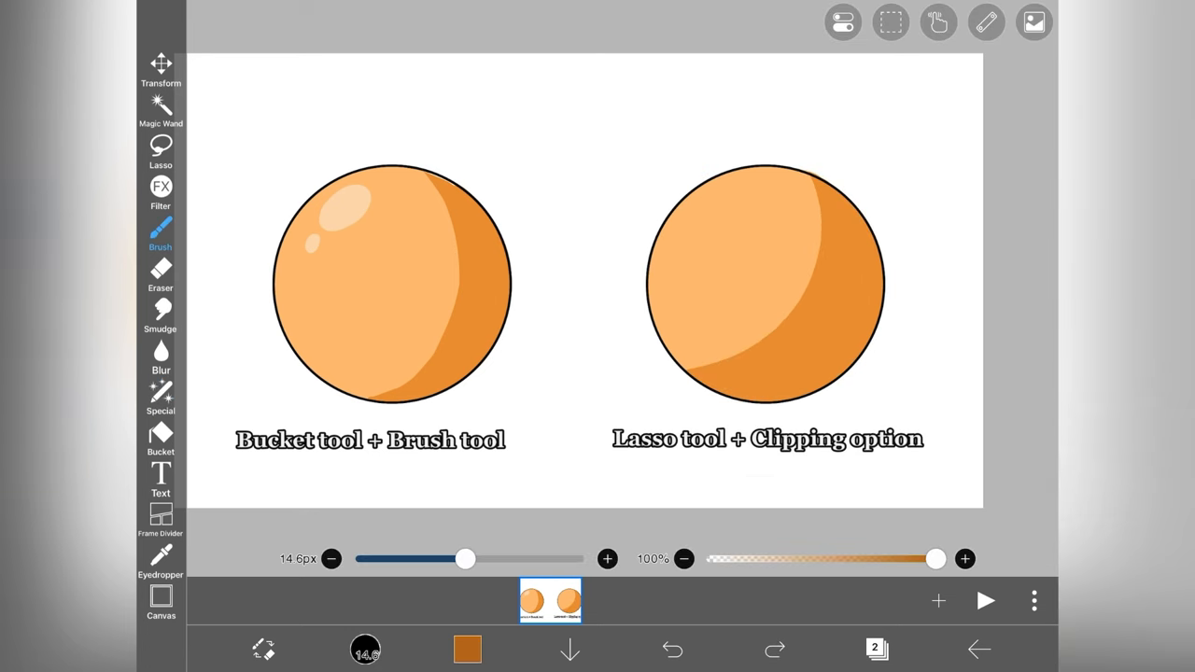
{"action": "left_click", "coordinate": [366, 650]}
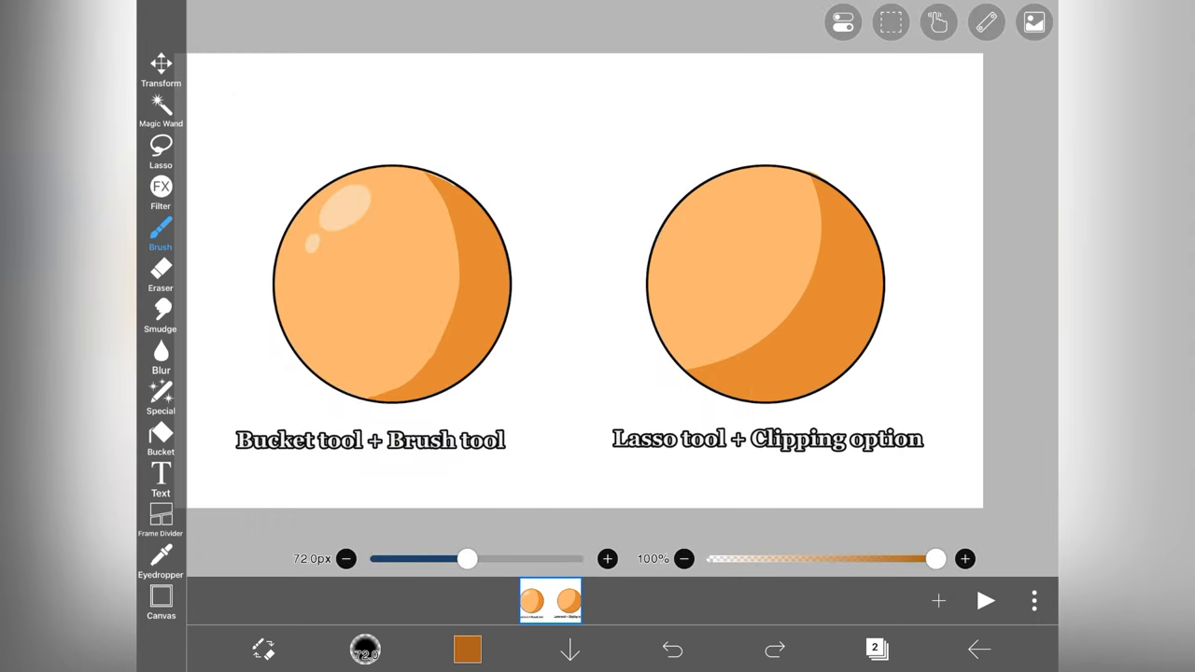
{"action": "left_click_drag", "start_coordinate": [467, 559], "coordinate": [512, 558]}
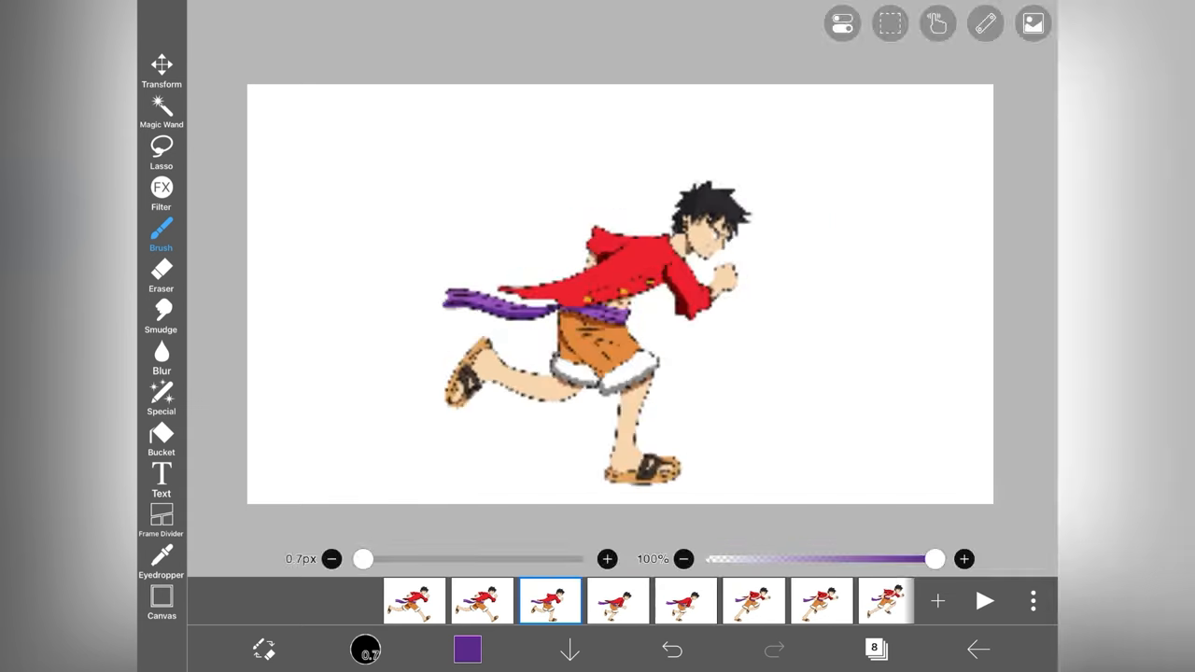
Draw red Gear Fifth face markings and blue cloud hair, then review the frames in playback.
{"action": "left_click", "coordinate": [467, 650]}
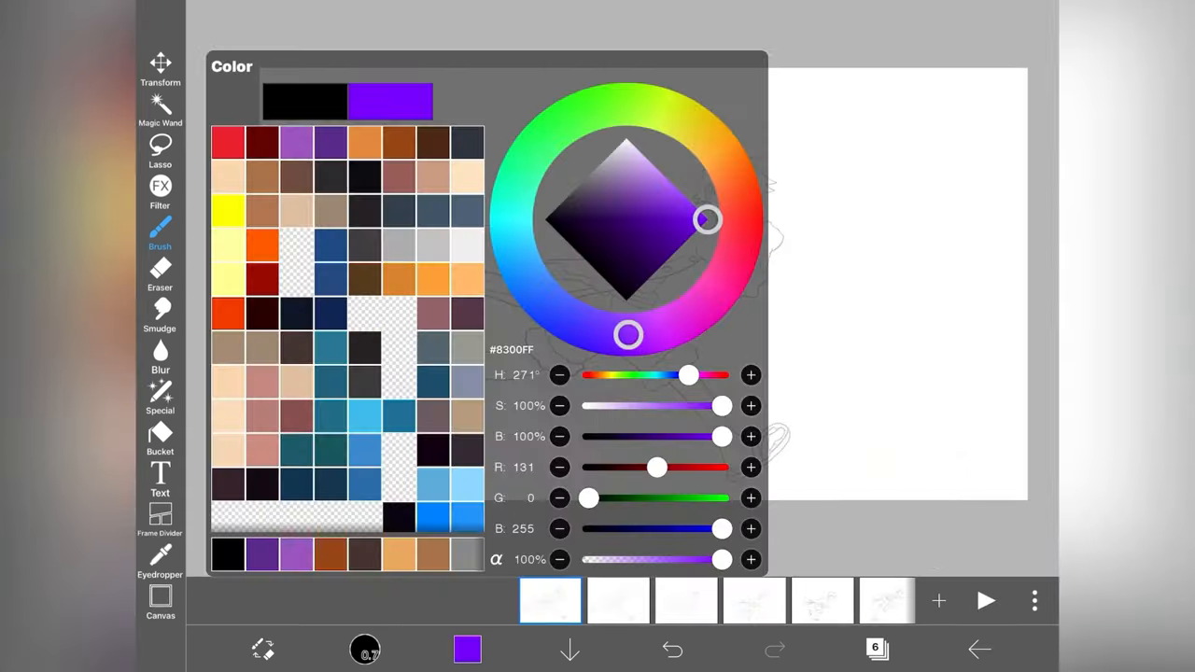
{"action": "left_click", "coordinate": [467, 650]}
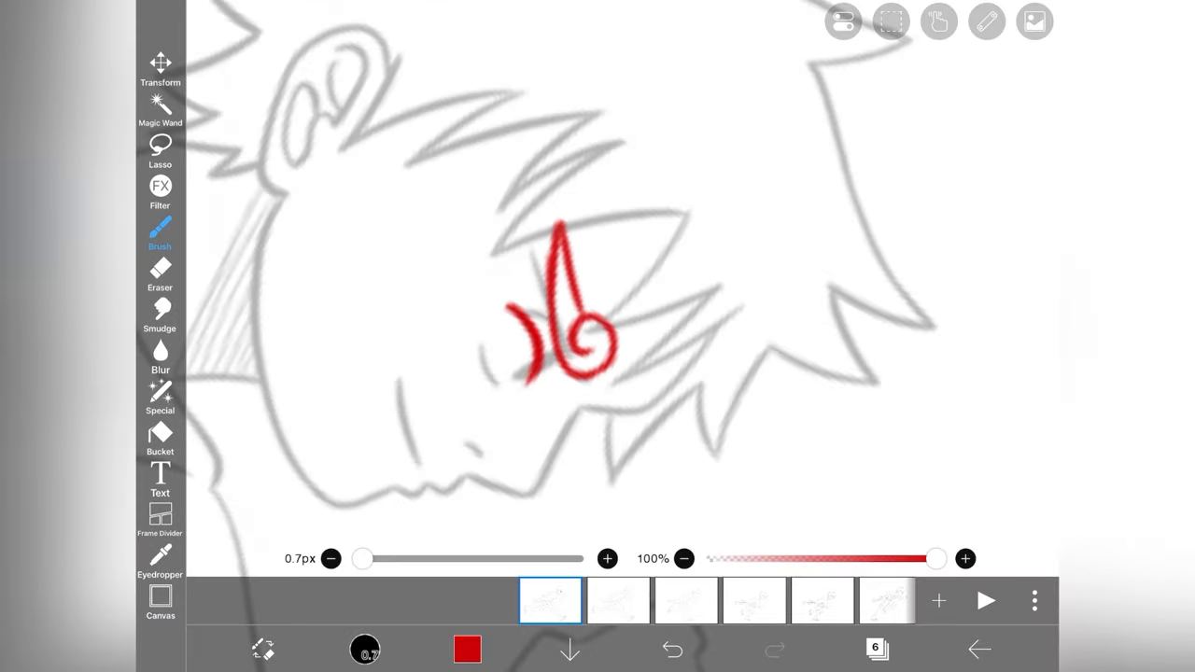
{"action": "left_click", "coordinate": [673, 650]}
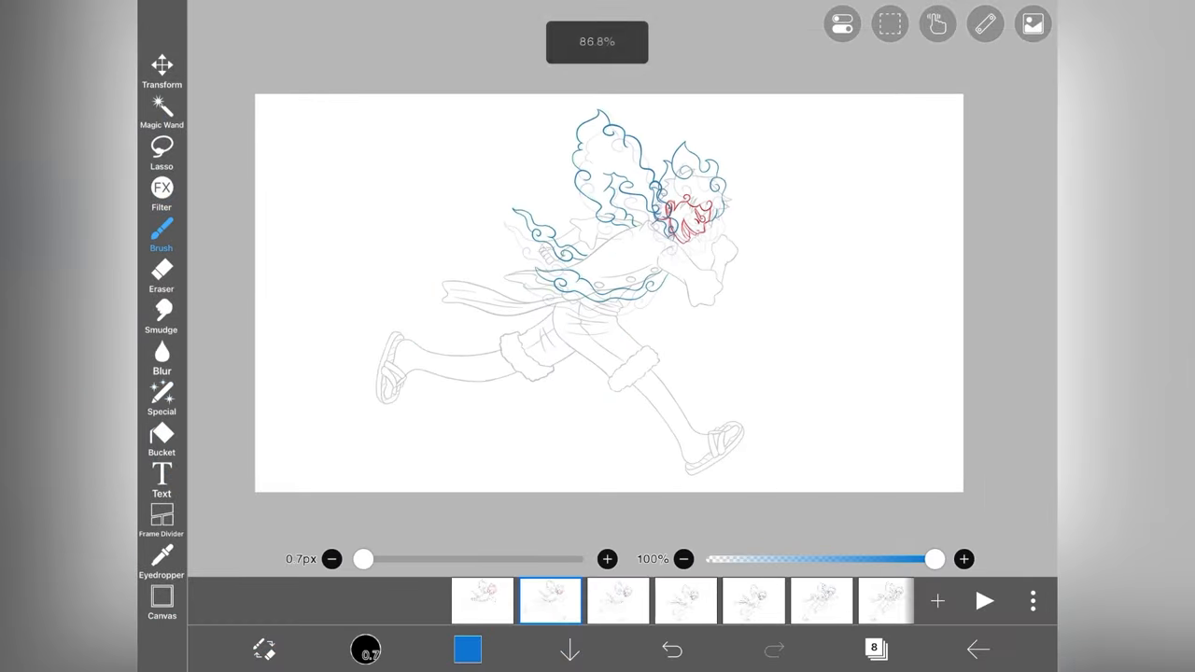
{"action": "left_click", "coordinate": [986, 602]}
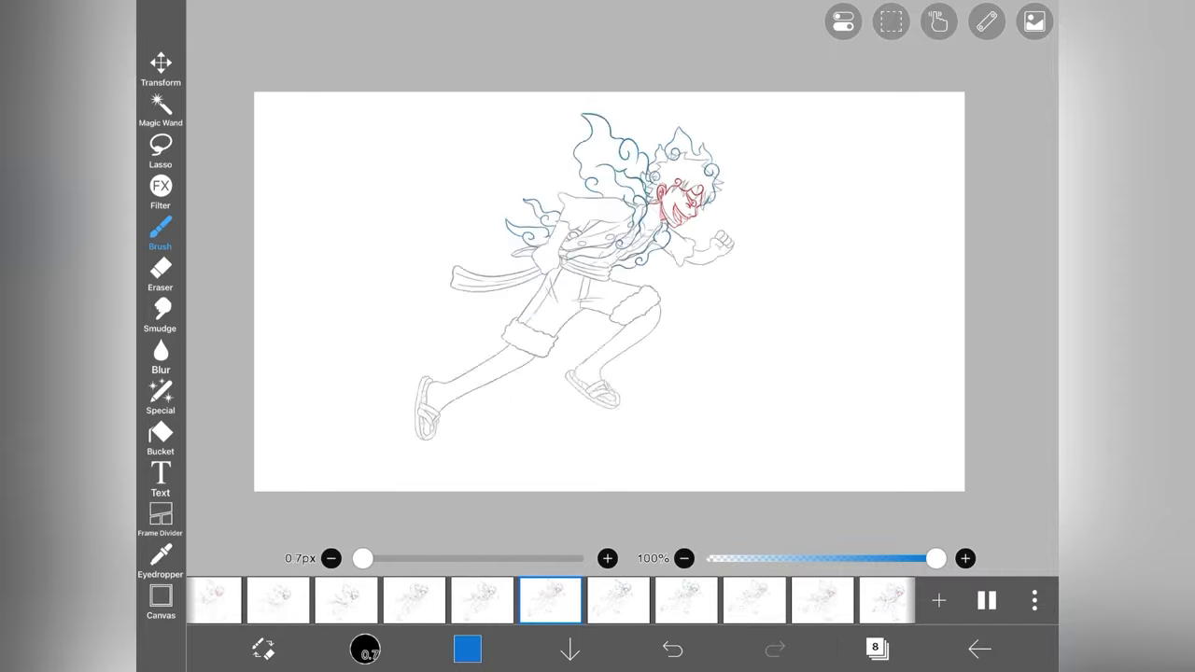
Bucket-fill the cloud hair and Gear Fifth outfit white and purple, moving on to the black frame.
{"action": "left_click", "coordinate": [161, 437]}
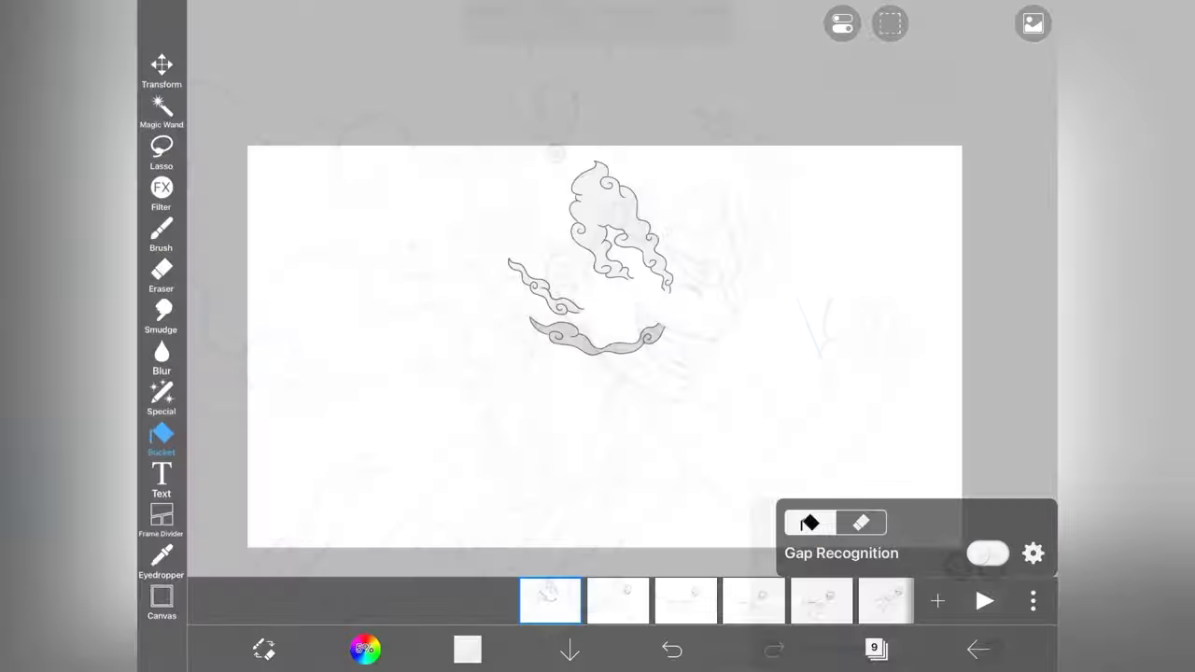
{"action": "left_click", "coordinate": [160, 396]}
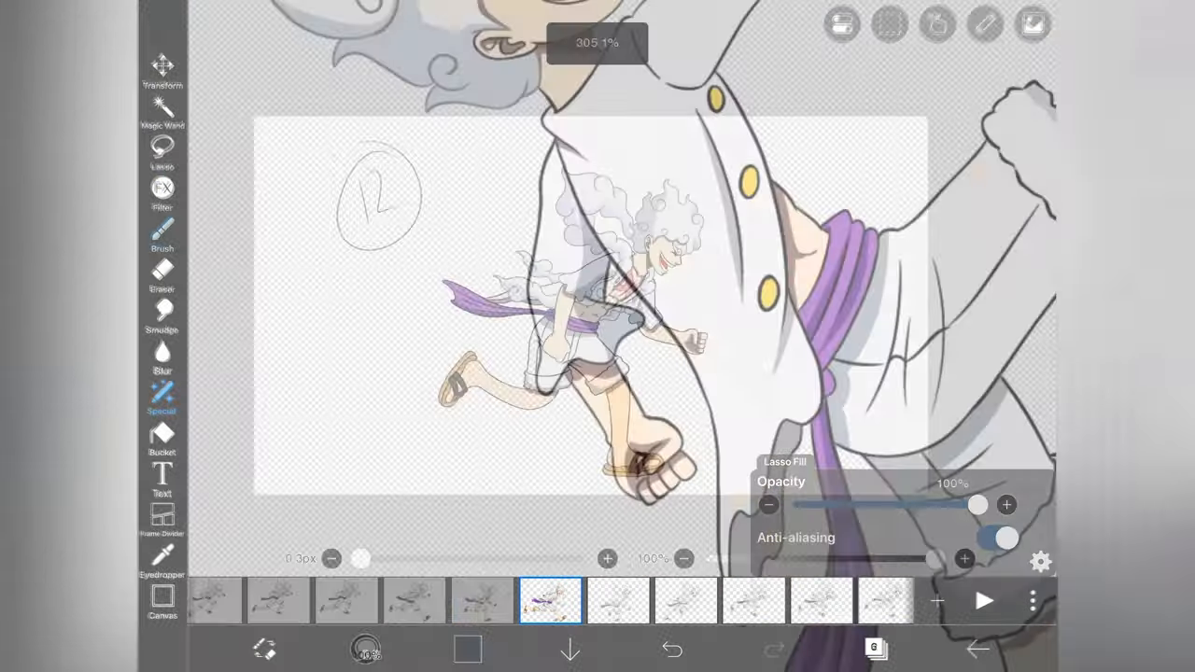
{"action": "left_click", "coordinate": [984, 602]}
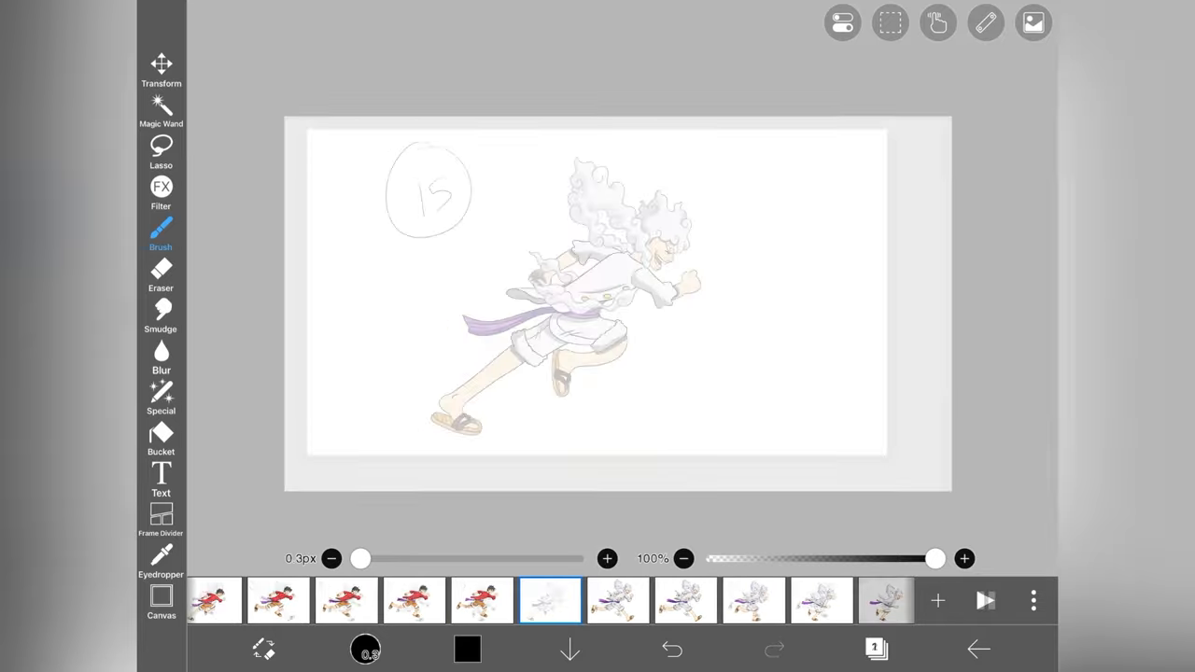
{"action": "left_click", "coordinate": [160, 439]}
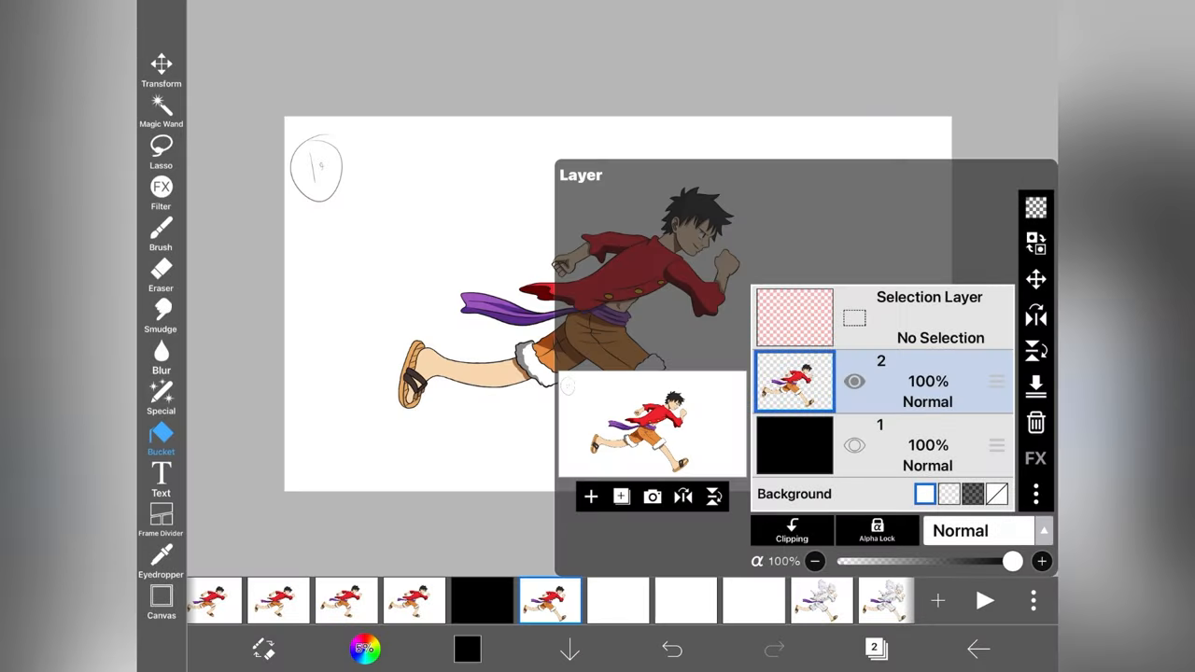
Add a layer over the 18% sketch and trace the dark Luffy silhouette's stretching arm.
{"action": "left_click", "coordinate": [590, 497]}
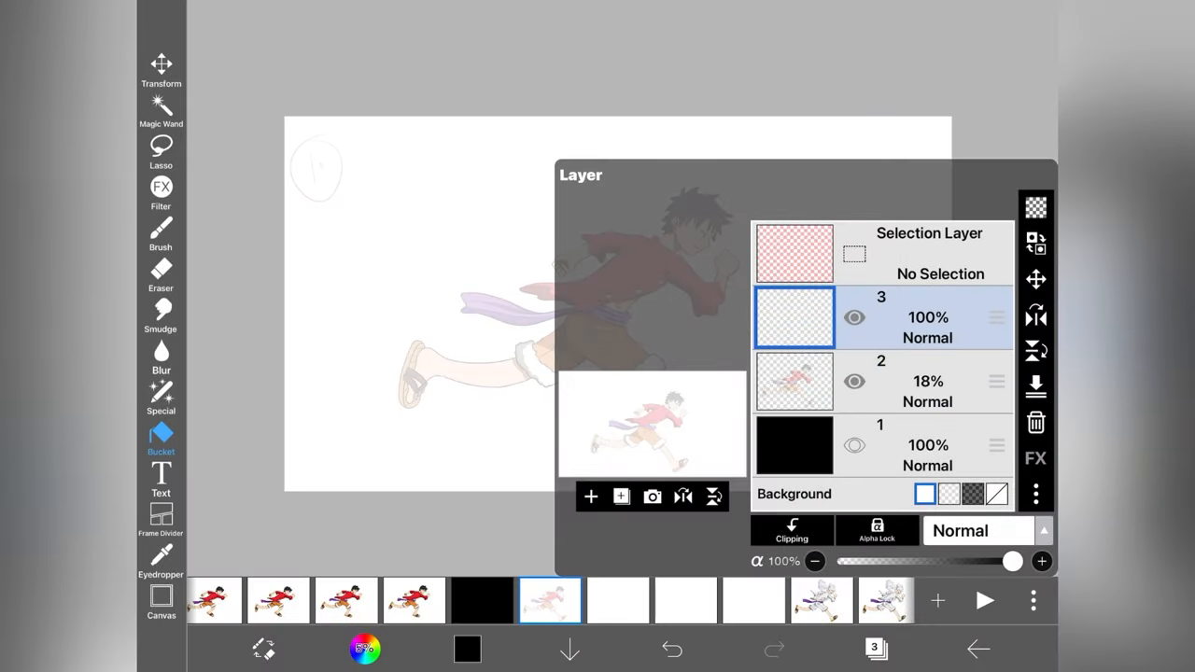
{"action": "left_click", "coordinate": [161, 232]}
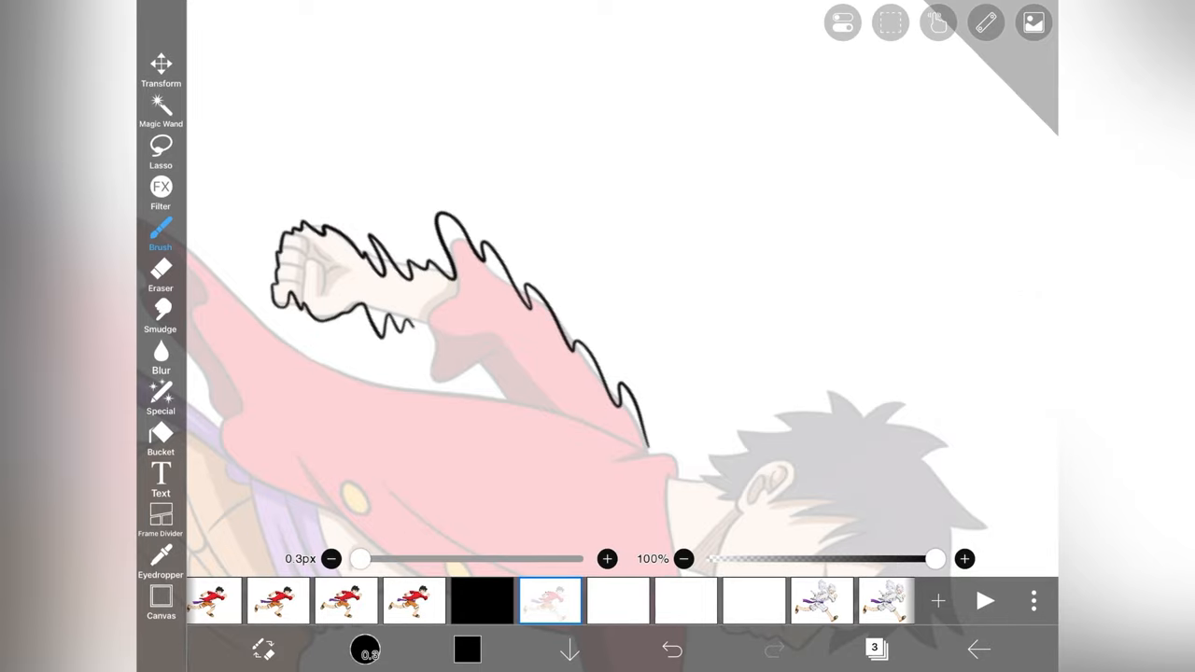
{"action": "left_click", "coordinate": [160, 439]}
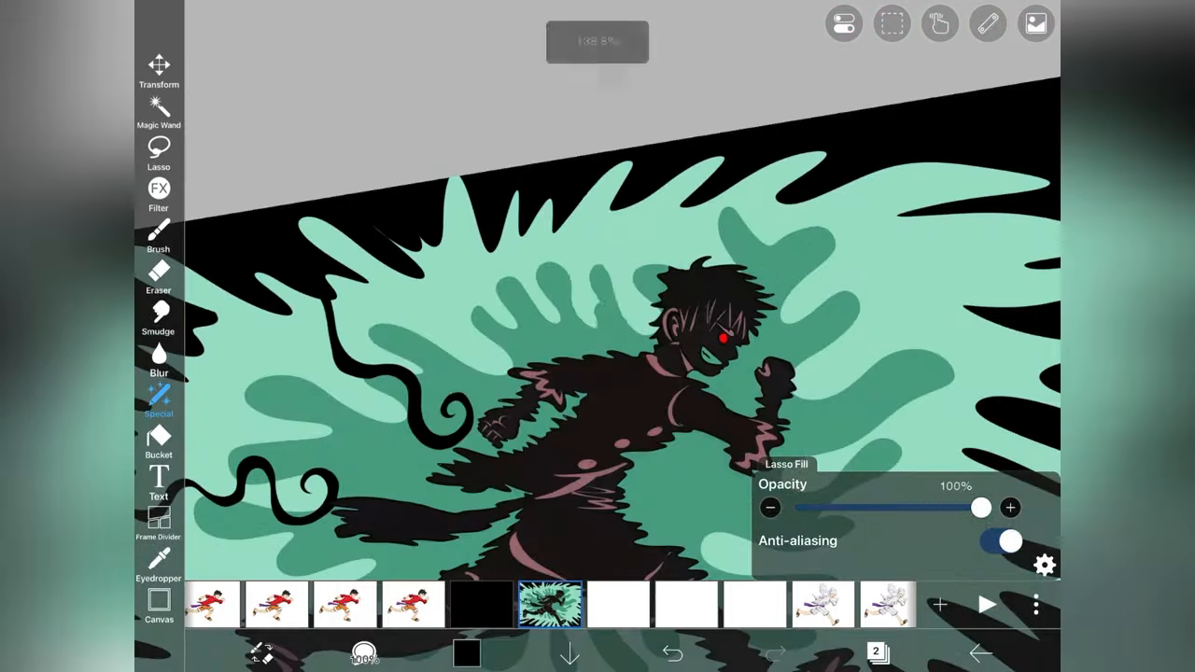
Lasso-fill the black-and-green impact frame and the lighter green fruit with swirl lines.
{"action": "left_click", "coordinate": [672, 653]}
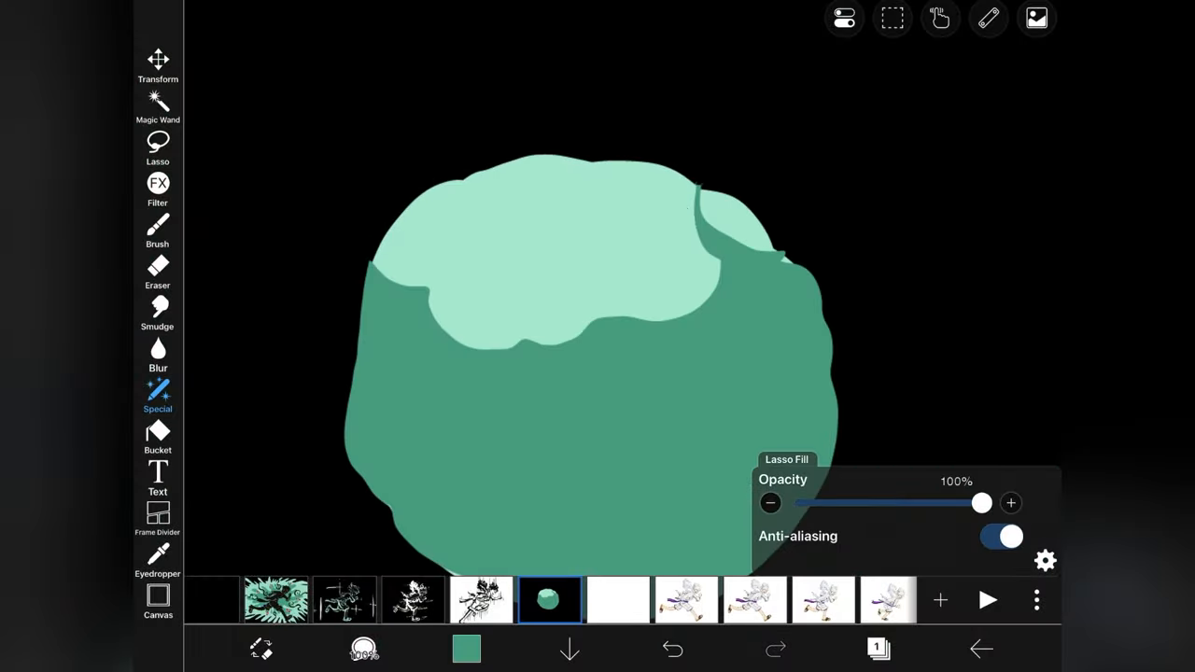
{"action": "left_click", "coordinate": [157, 228]}
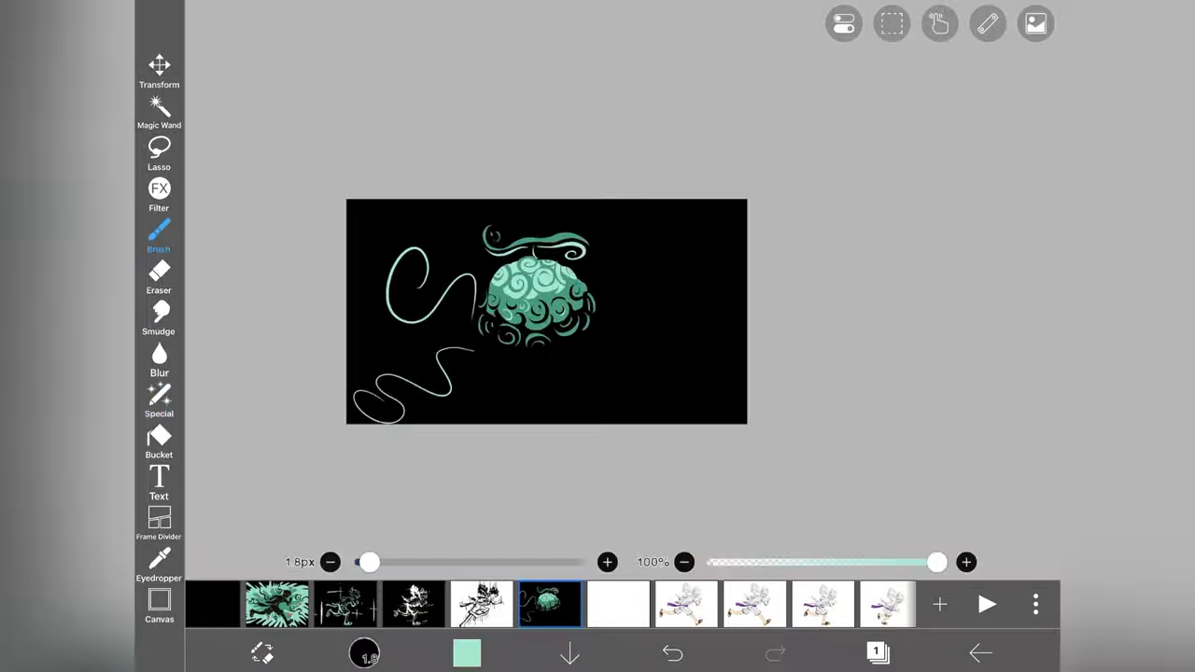
{"action": "left_click", "coordinate": [672, 654]}
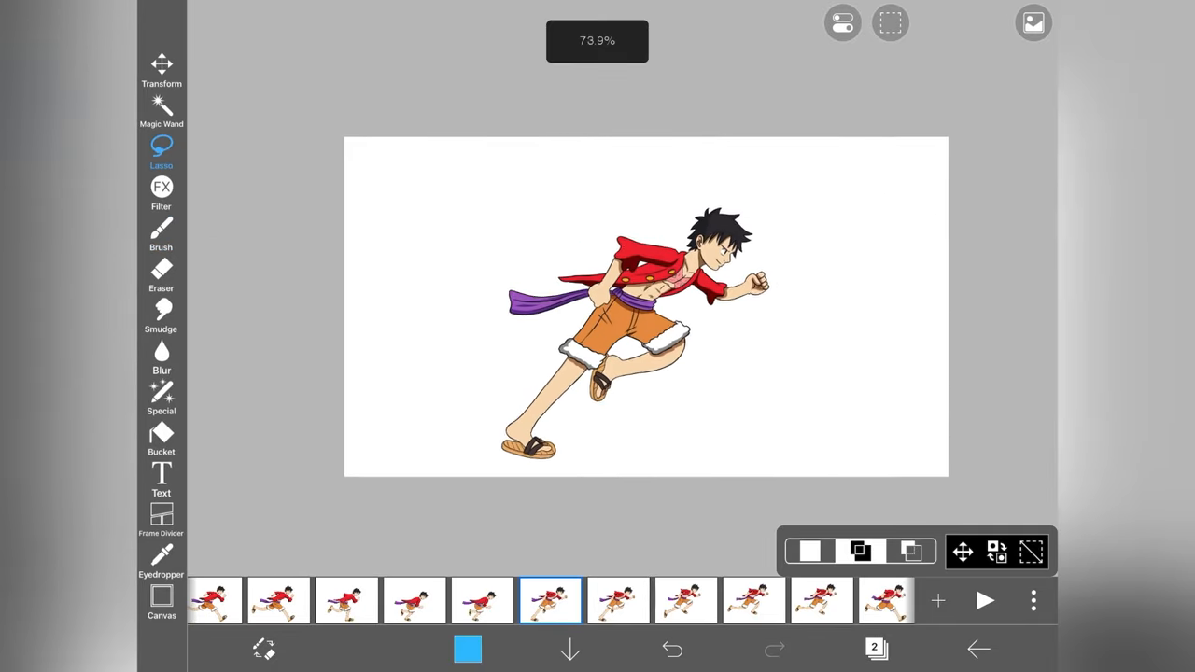
Lasso-select and copy the coloured Luffy running pose for reuse in FlipaClip.
{"action": "left_click", "coordinate": [987, 601]}
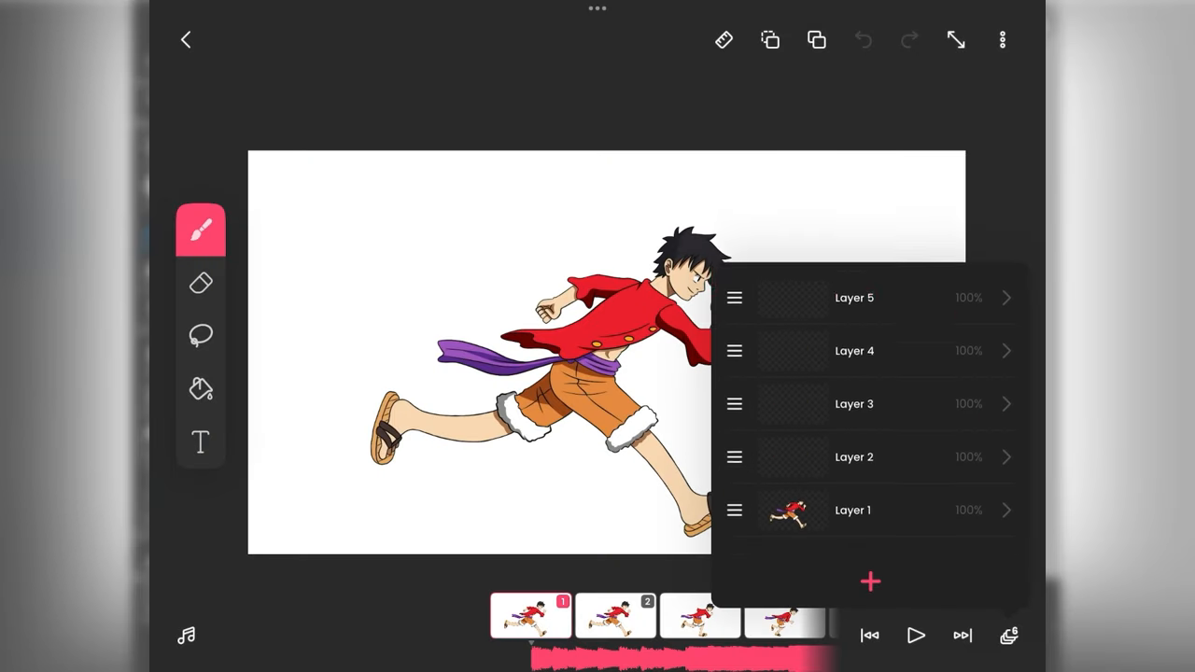
Rename one of the newly added FlipaClip layers and confirm with Update.
{"action": "left_click", "coordinate": [871, 583]}
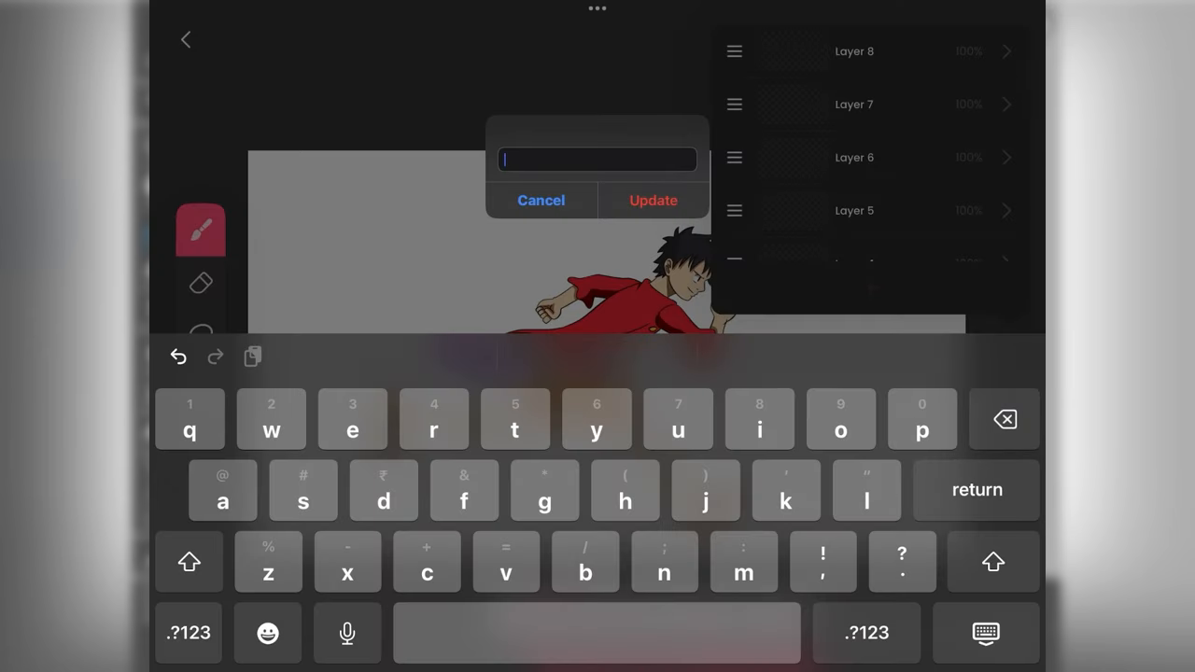
{"action": "left_click", "coordinate": [653, 200]}
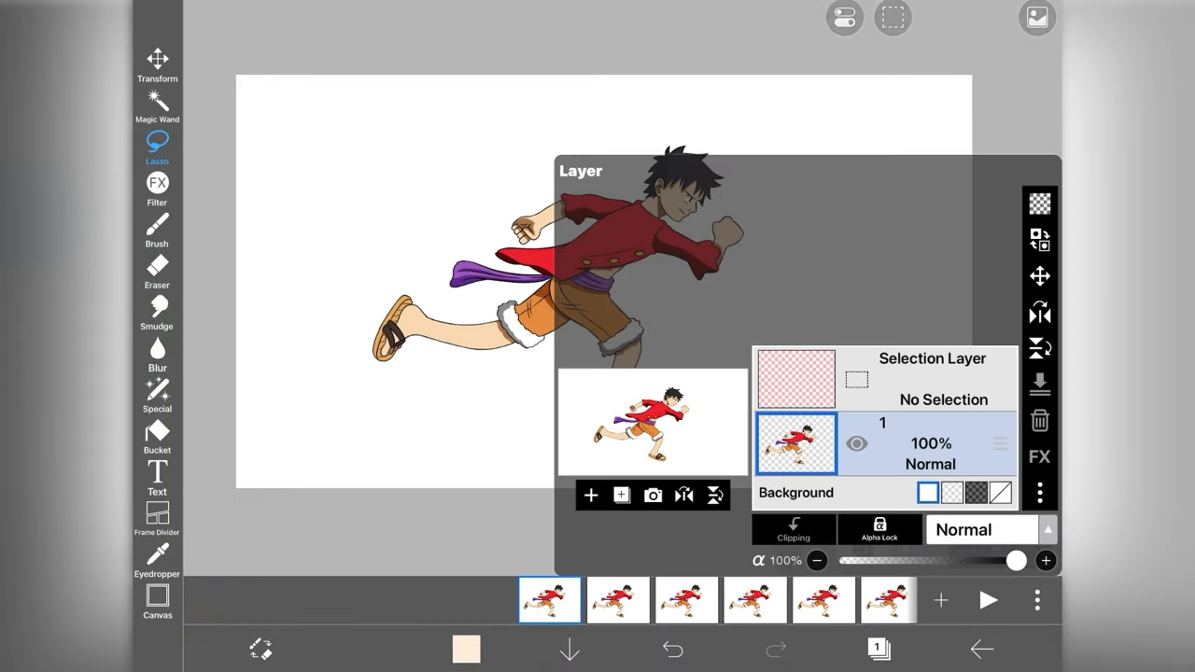
Show the Layer window for the coloured Luffy frame's single drawing layer.
{"action": "left_click", "coordinate": [590, 495]}
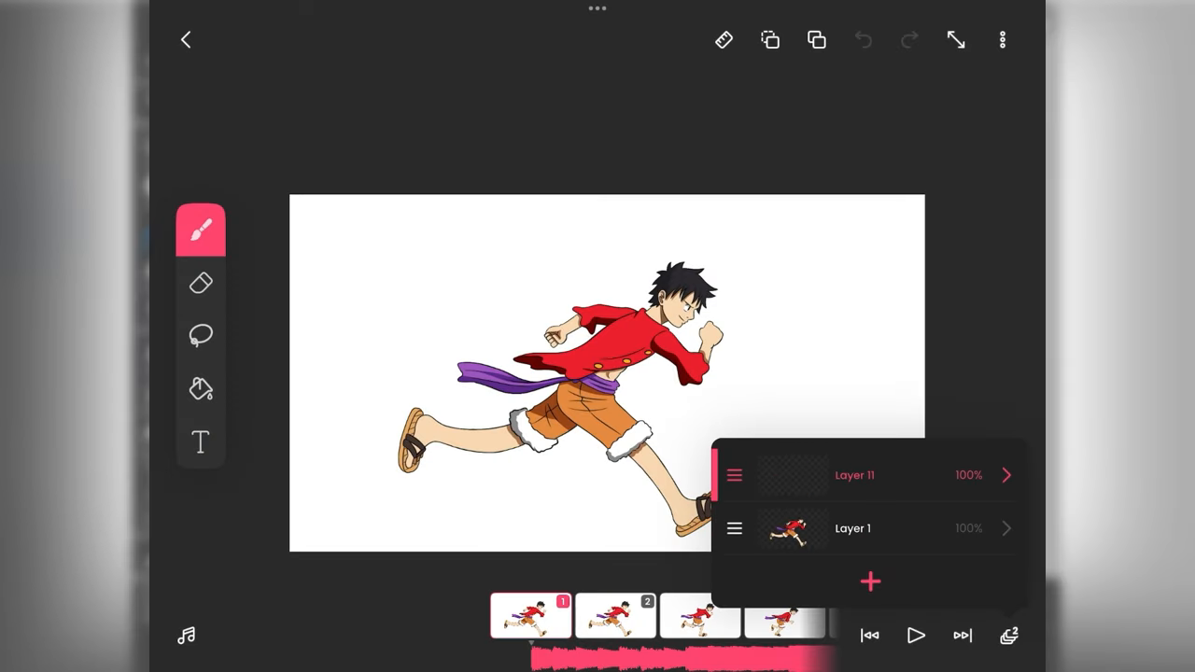
Open Layer 11 for editing after deleting the extra layers above Layer 1.
{"action": "double_click", "coordinate": [853, 476]}
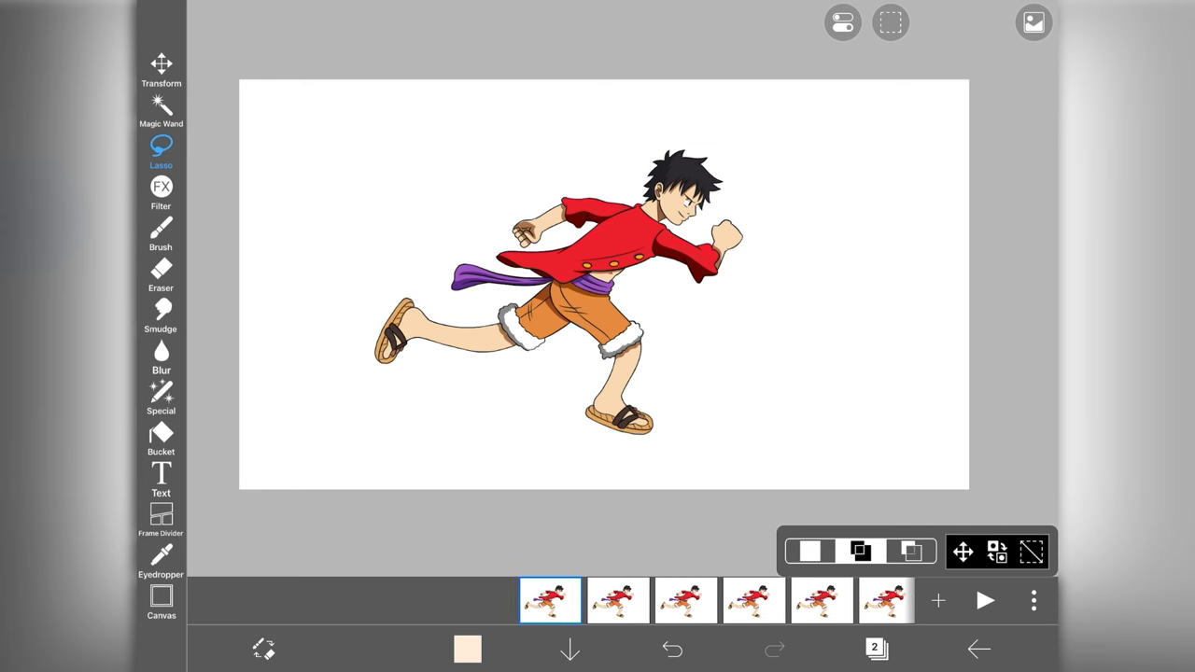
Add yellow and blue glow bursts to the Gear Fifth frame, save, and show the export choices.
{"action": "left_click", "coordinate": [161, 228]}
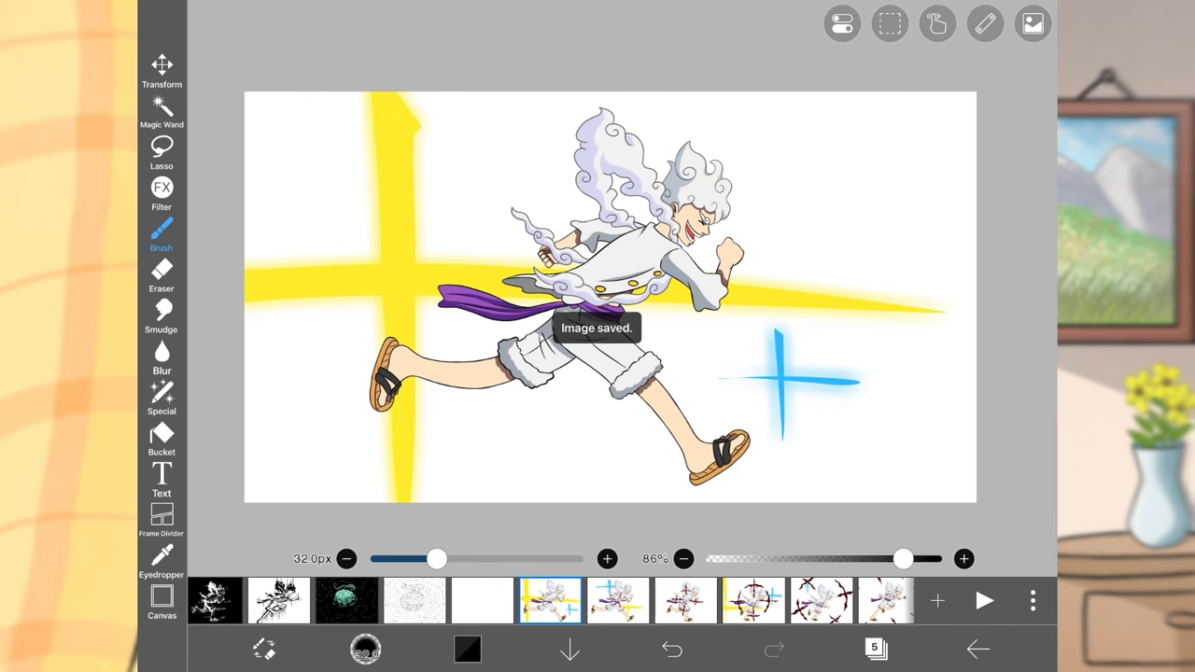
{"action": "left_click", "coordinate": [1033, 601]}
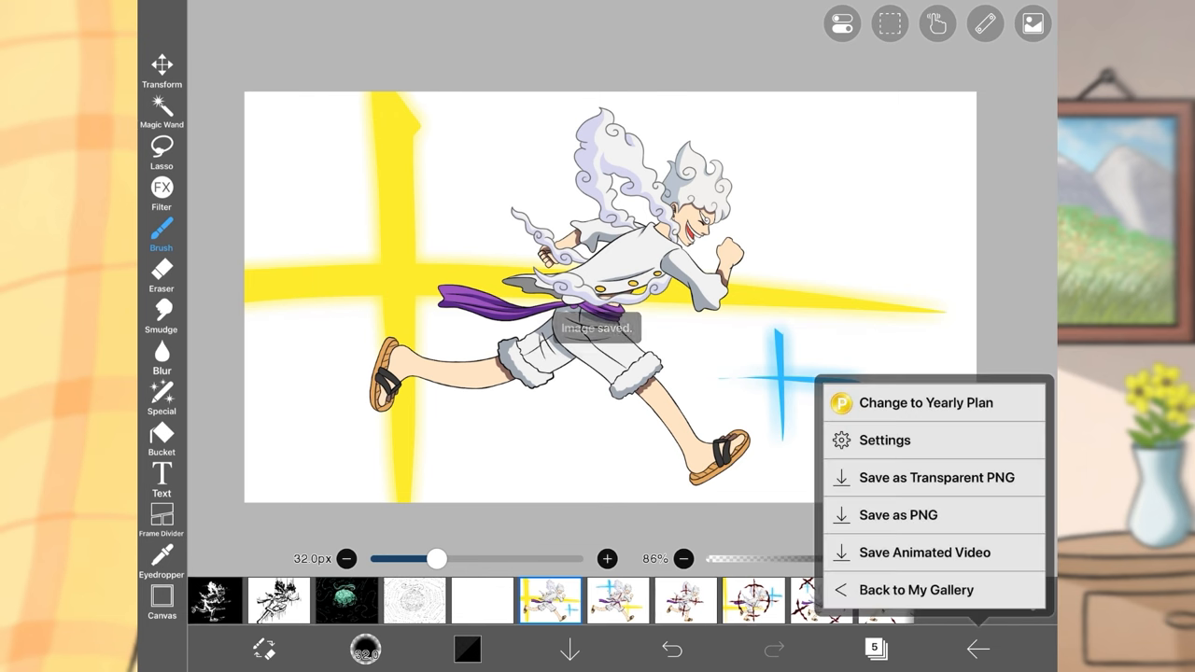